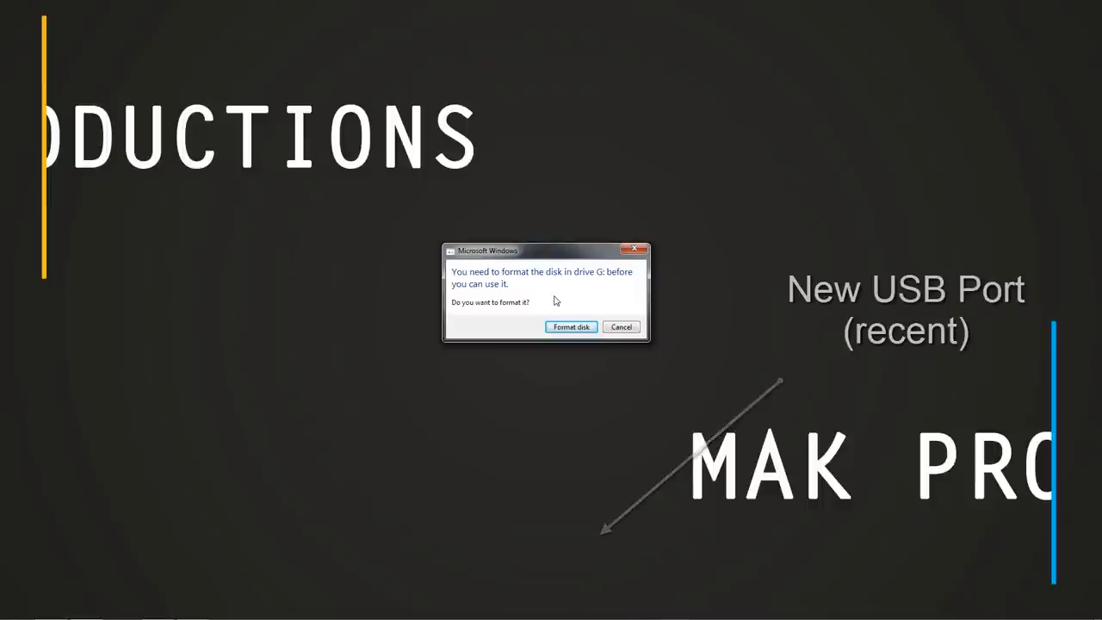
Step: Open the Start menu while leaving the drive G: format warning unanswered
{"action": "left_click", "coordinate": [13, 610]}
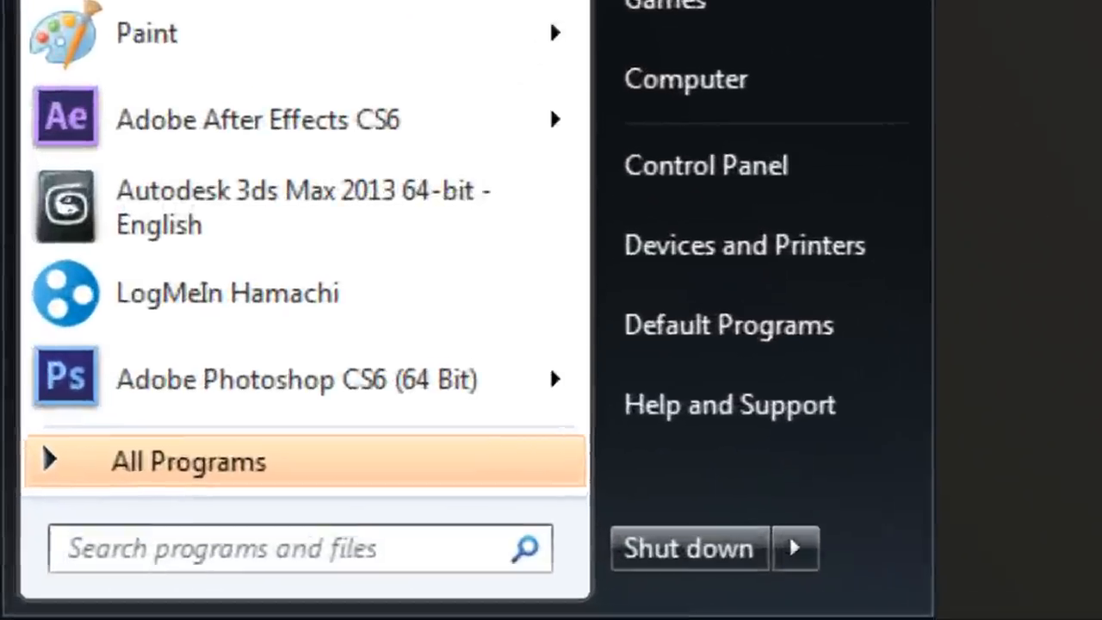
Step: Search 'comm' and run Command Prompt as administrator
{"action": "type", "text": "c"}
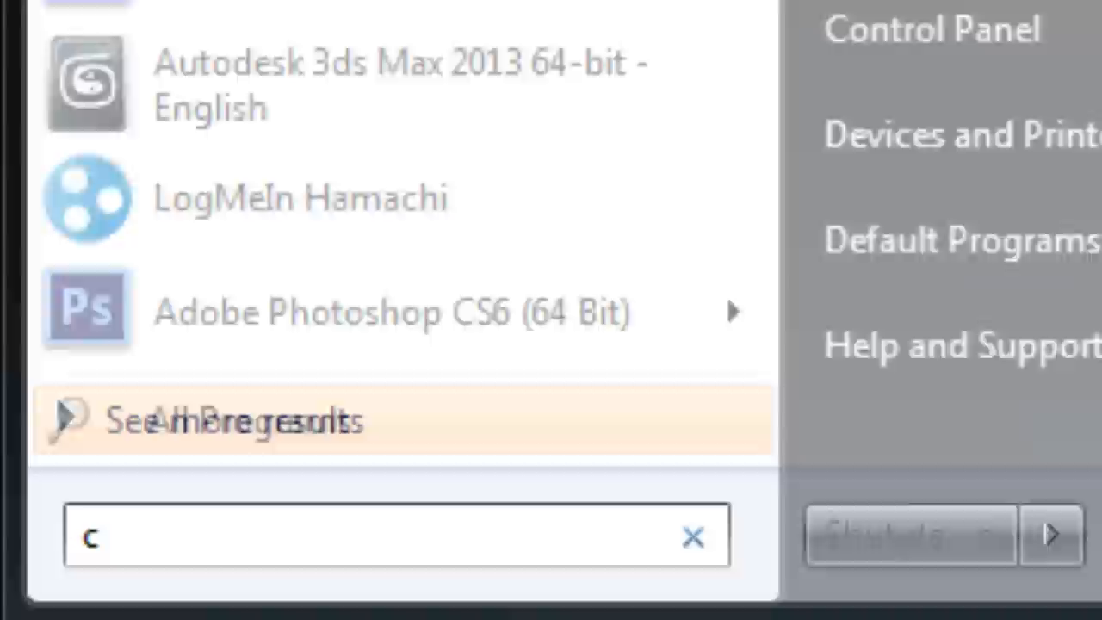
{"action": "type", "text": "omm"}
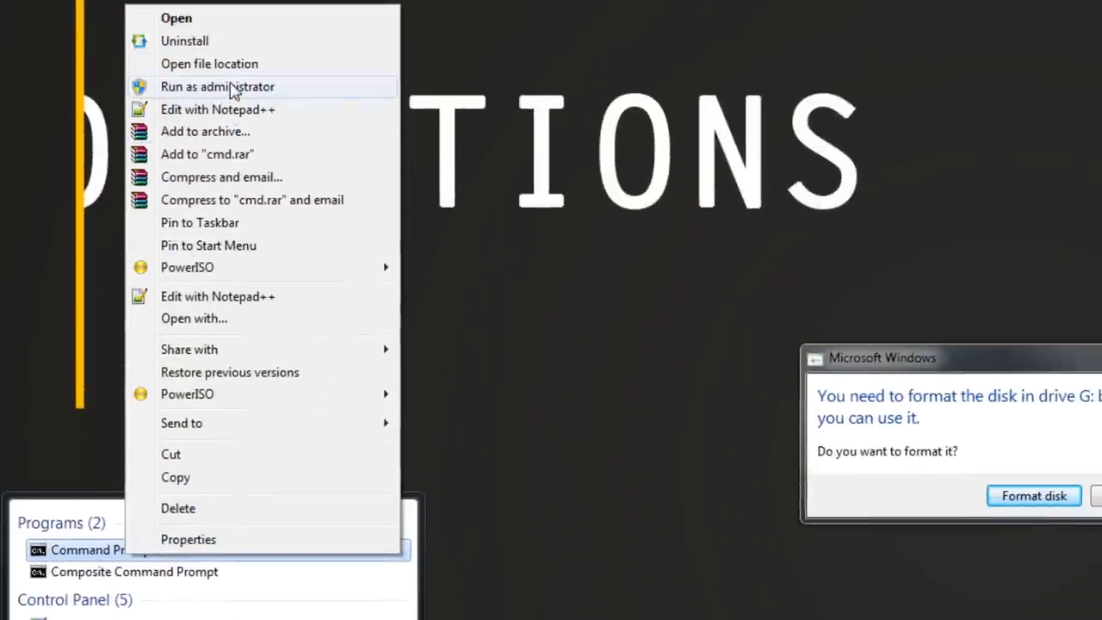
{"action": "left_click", "coordinate": [217, 86]}
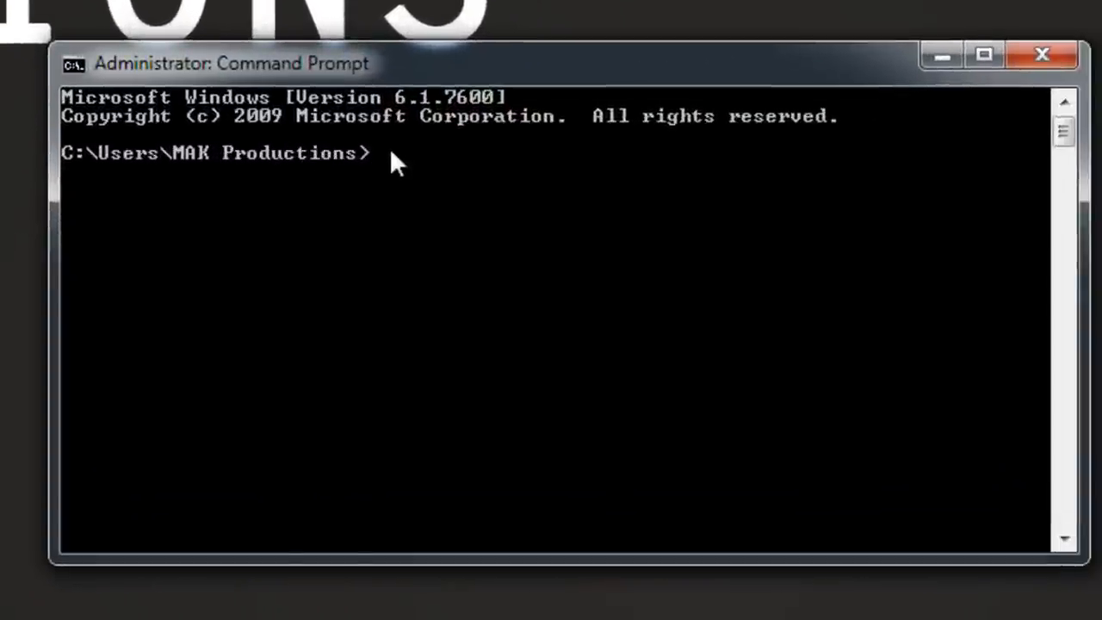
Step: Run 'chkdsk G: /f' on the USB drive, which aborts on a corrupt boot sector
{"action": "type", "text": "chk"}
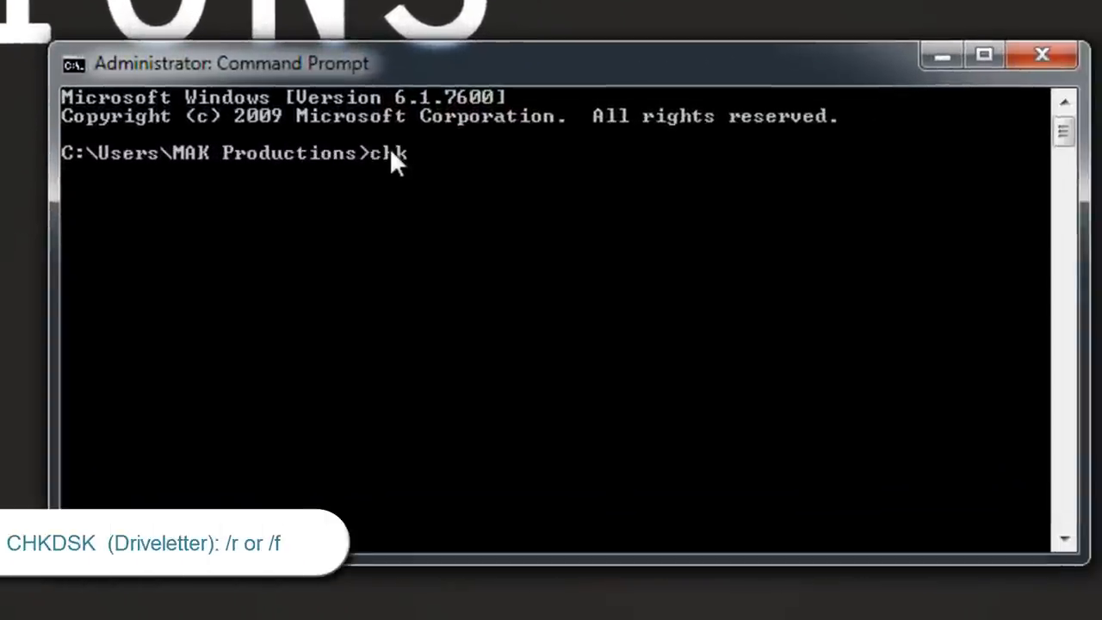
{"action": "type", "text": "ds"}
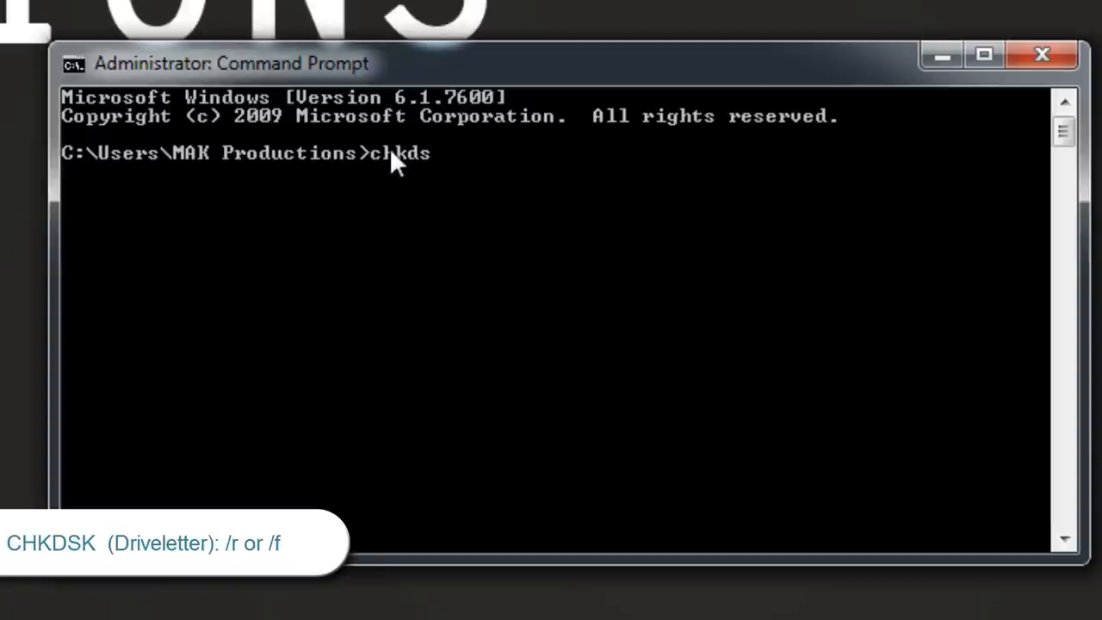
{"action": "type", "text": "k"}
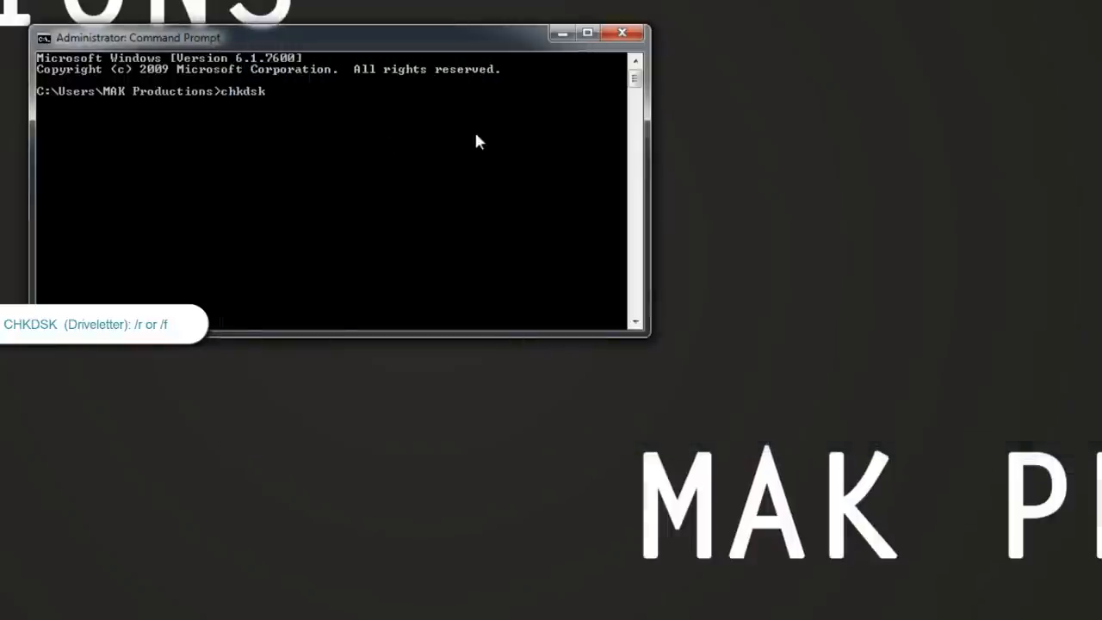
{"action": "type", "text": "G:"}
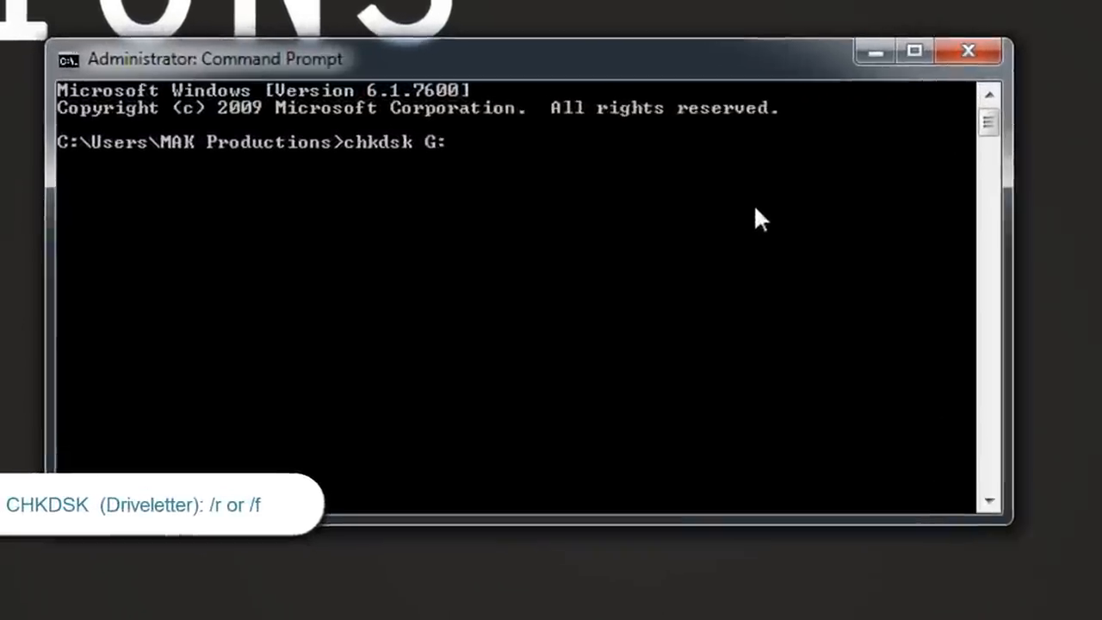
{"action": "type", "text": "/"}
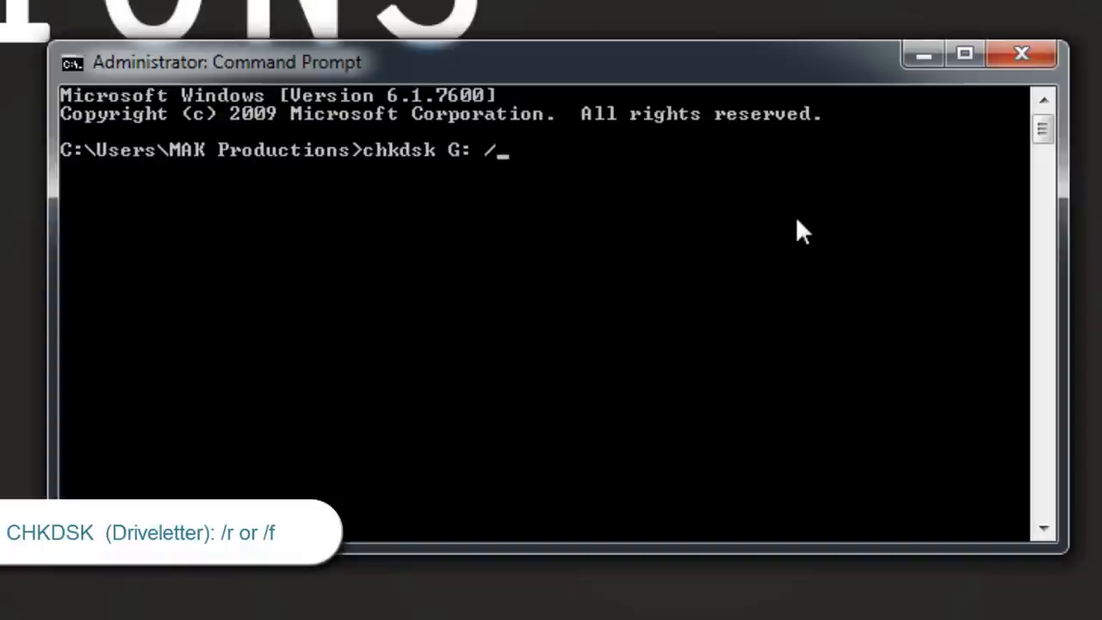
{"action": "type", "text": "f"}
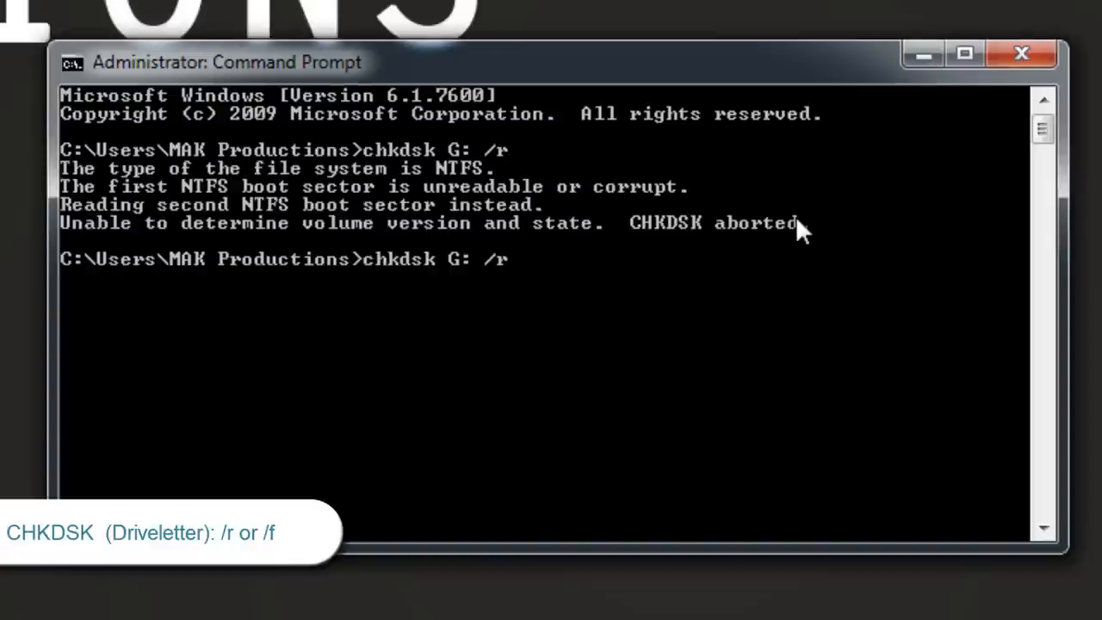
{"action": "key", "text": "Return"}
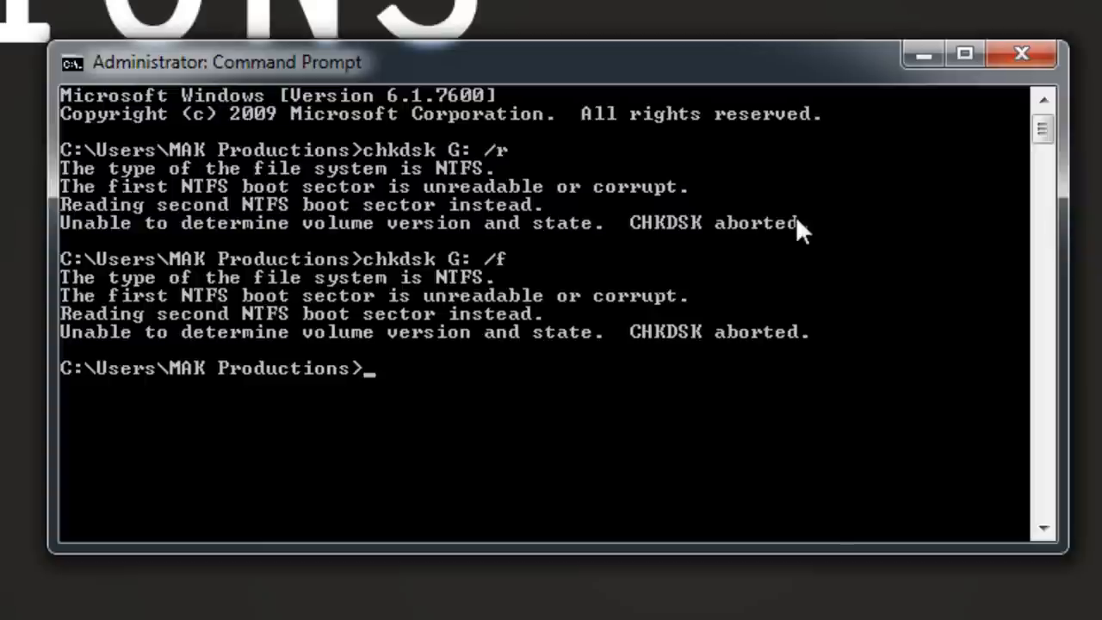
{"action": "mouse_move", "coordinate": [575, 93]}
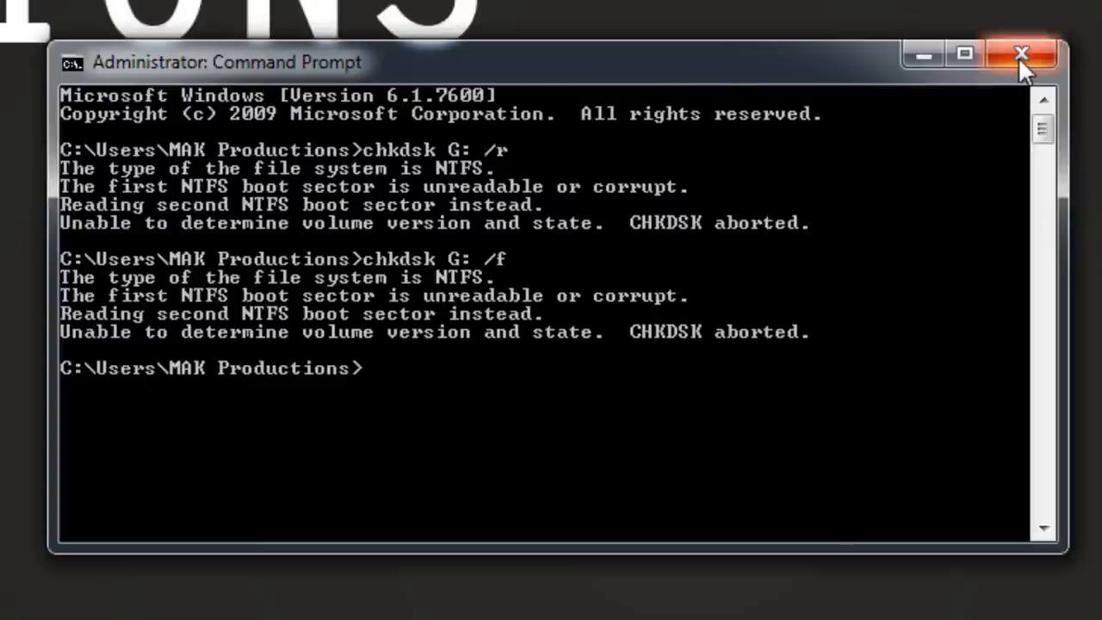
Step: Close the administrator Command Prompt window
{"action": "left_click", "coordinate": [1022, 54]}
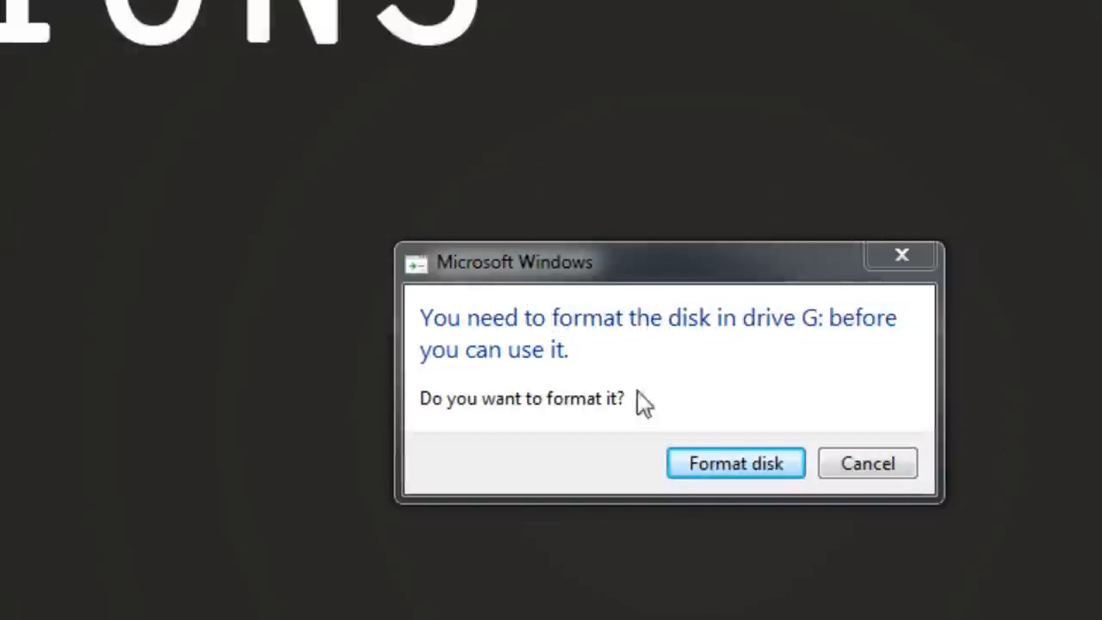
{"action": "mouse_move", "coordinate": [557, 392]}
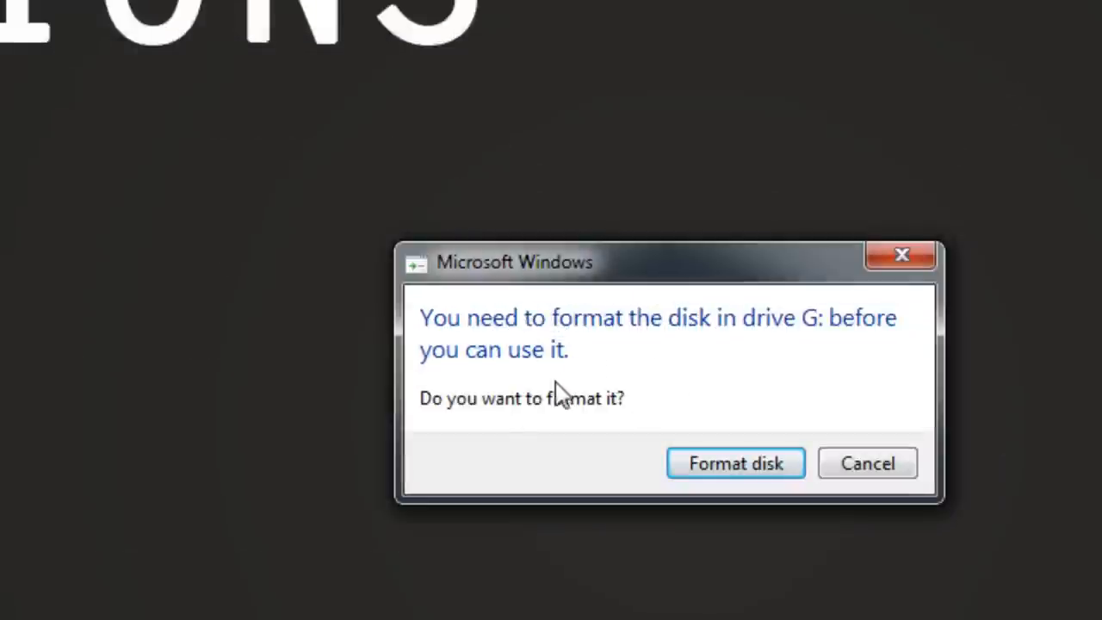
{"action": "mouse_move", "coordinate": [500, 357]}
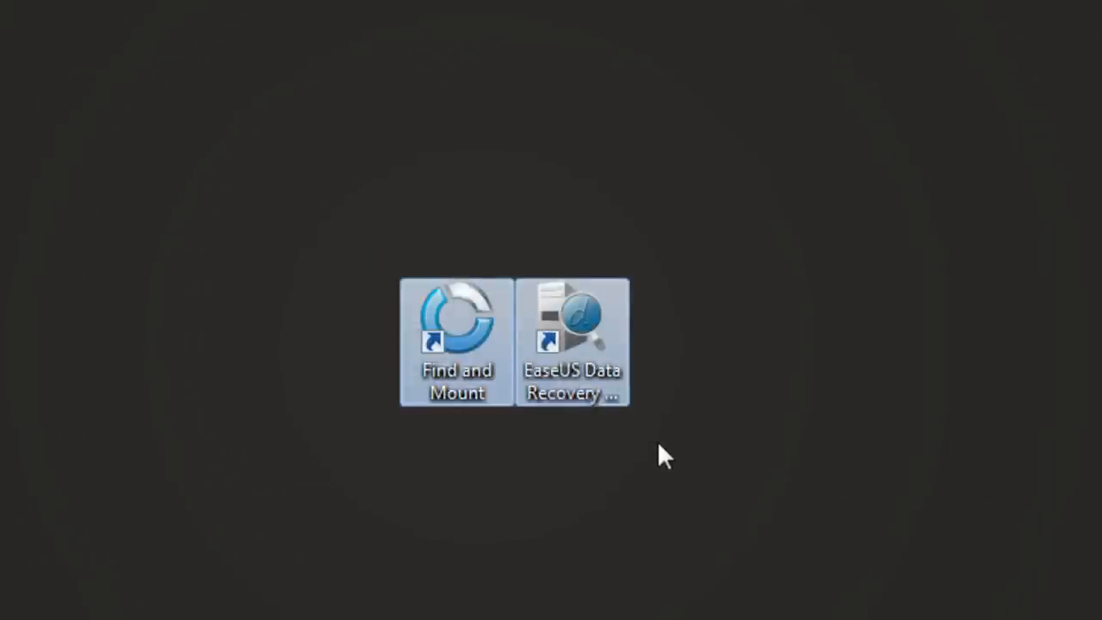
{"action": "mouse_move", "coordinate": [457, 371]}
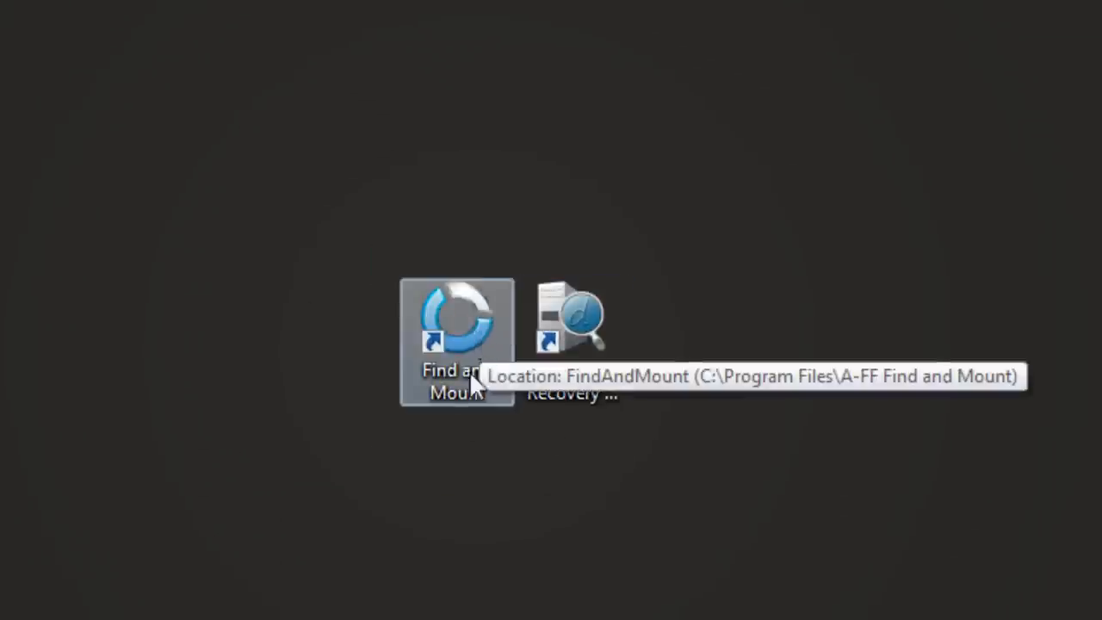
{"action": "mouse_move", "coordinate": [594, 445]}
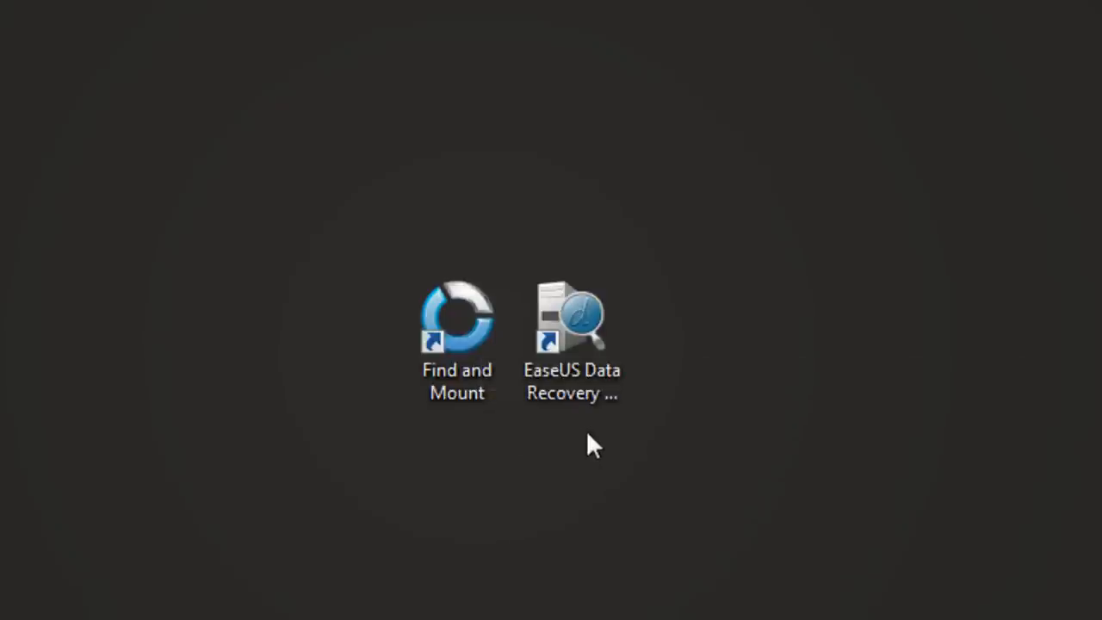
{"action": "mouse_move", "coordinate": [456, 426]}
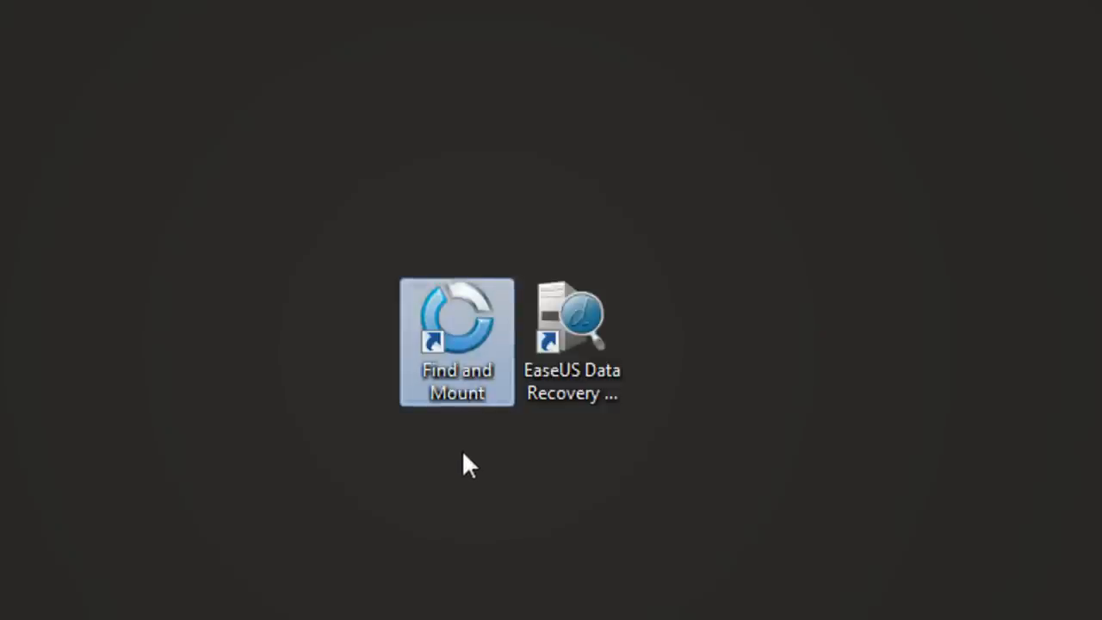
Step: Launch Partition Find and Mount from its desktop shortcut
{"action": "double_click", "coordinate": [457, 341]}
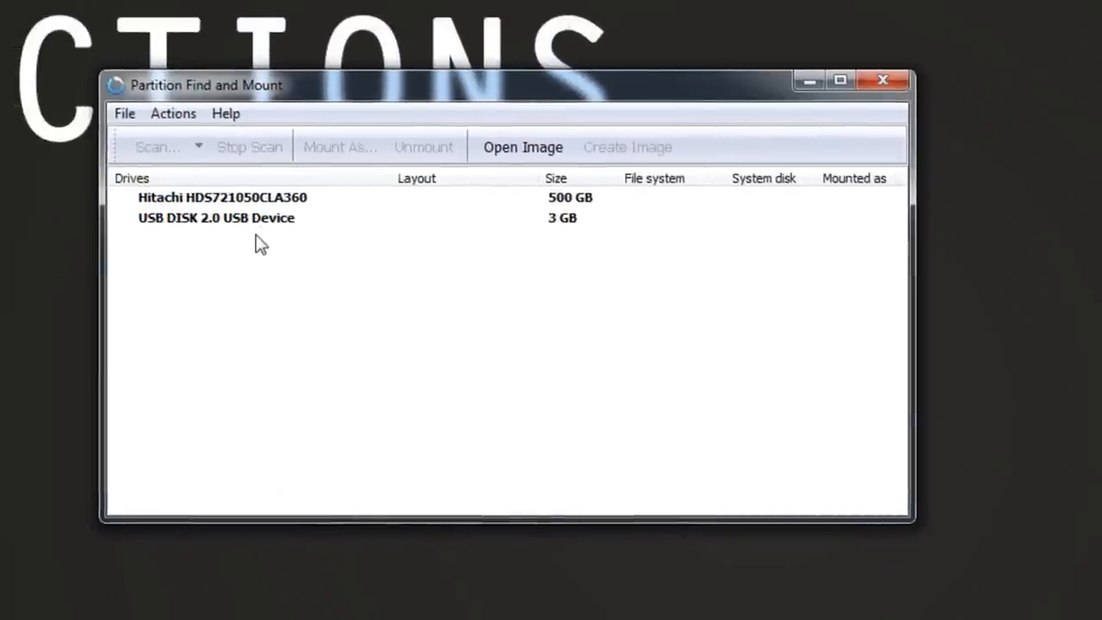
{"action": "mouse_move", "coordinate": [265, 229]}
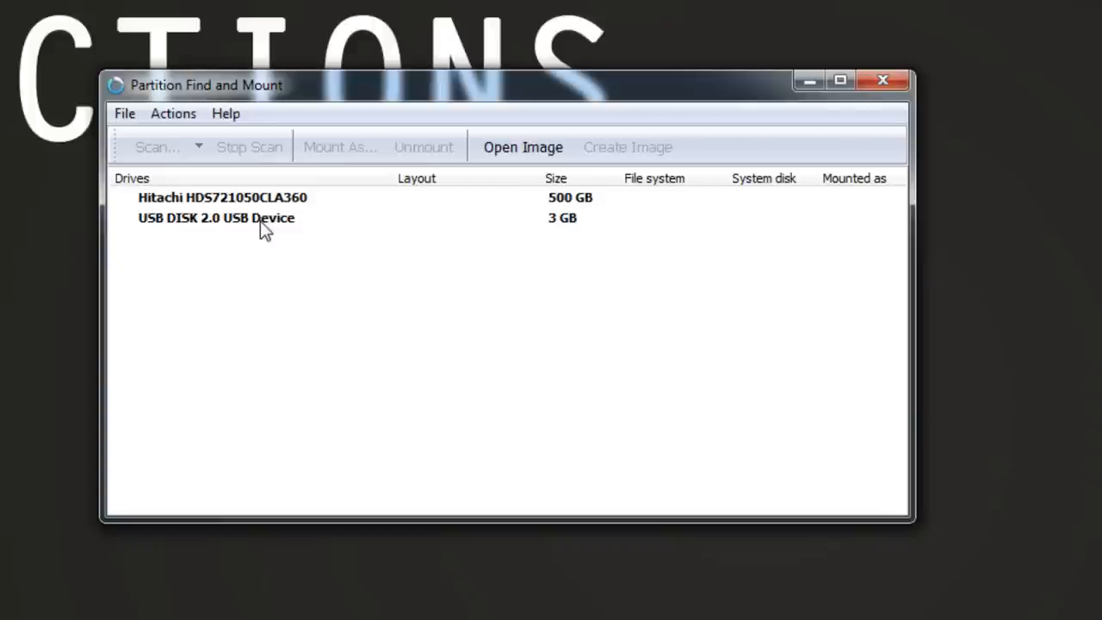
Step: Start a USB disk scan, selecting Intellectual Scan instead of Thorough Scan
{"action": "left_click", "coordinate": [157, 146]}
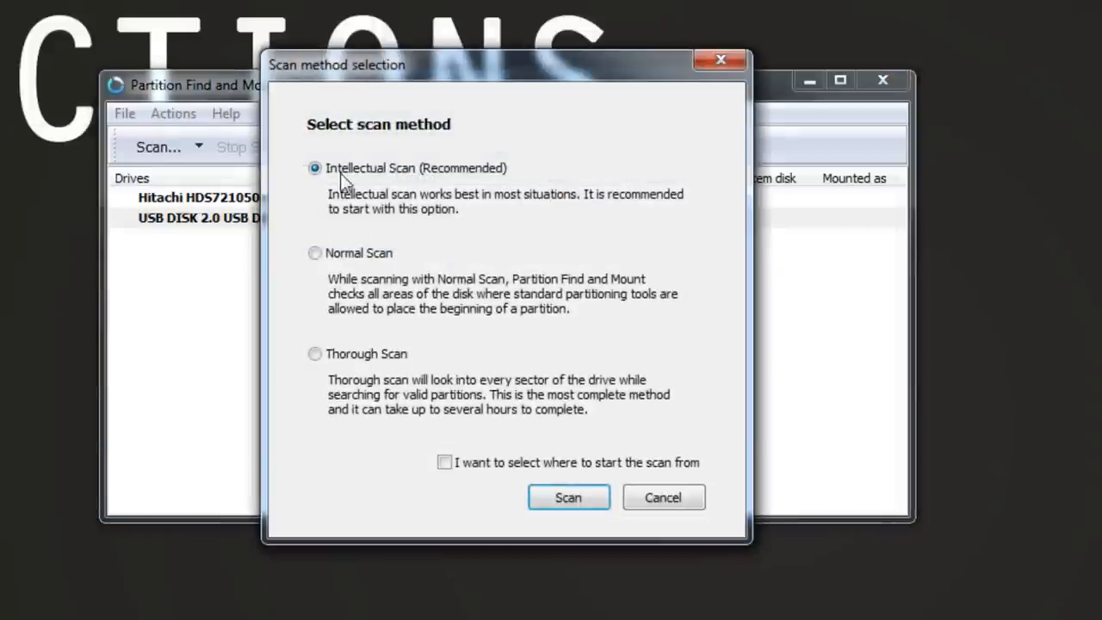
{"action": "mouse_move", "coordinate": [357, 370]}
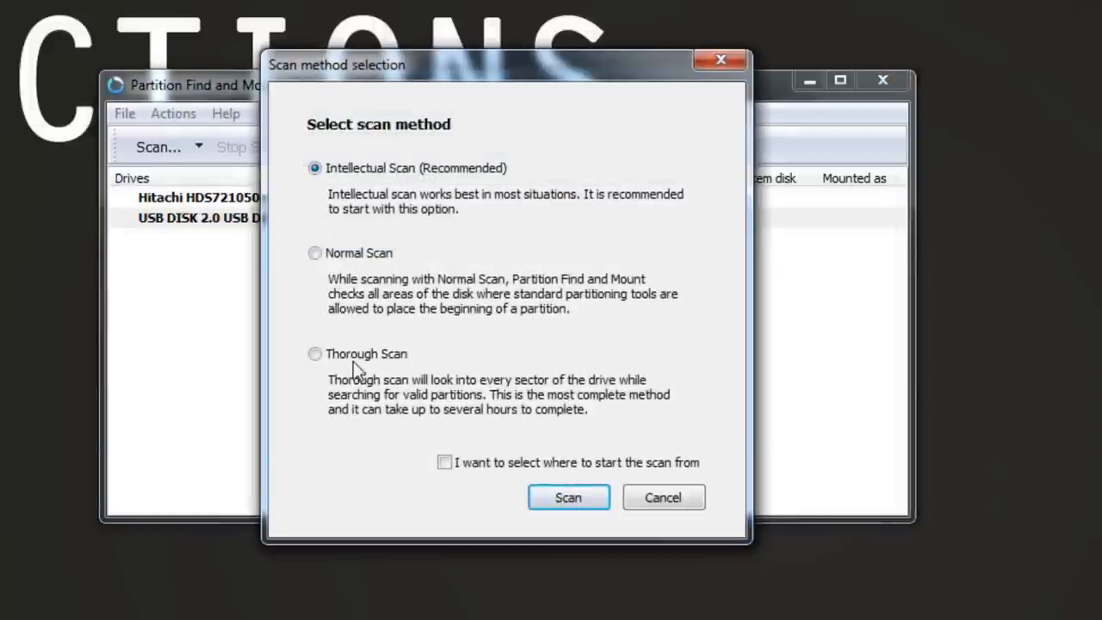
{"action": "mouse_move", "coordinate": [391, 177]}
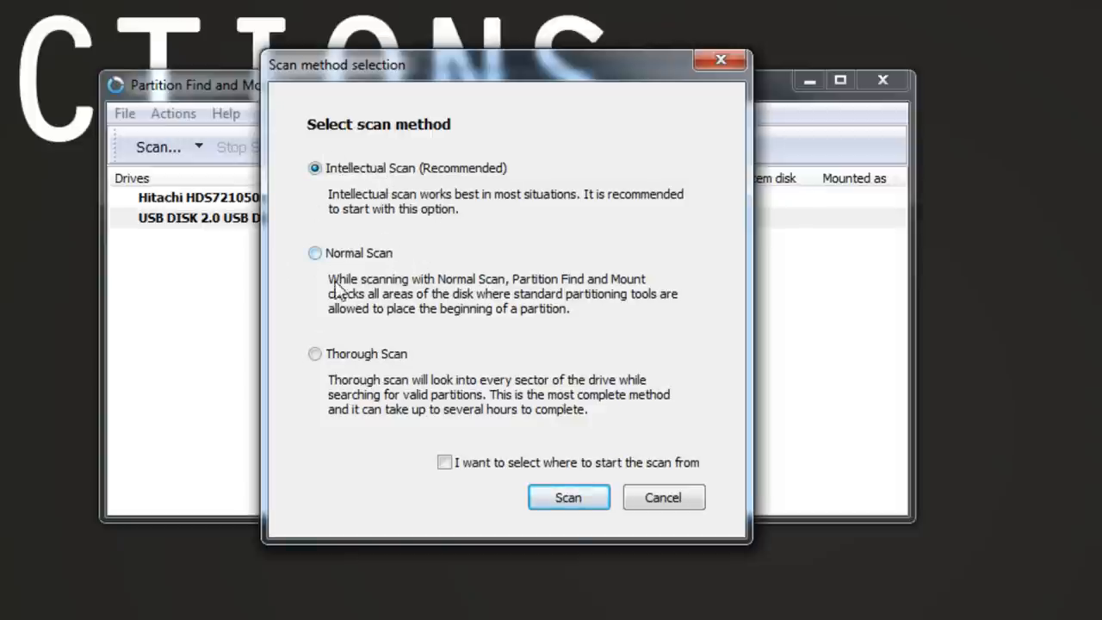
{"action": "mouse_move", "coordinate": [398, 370]}
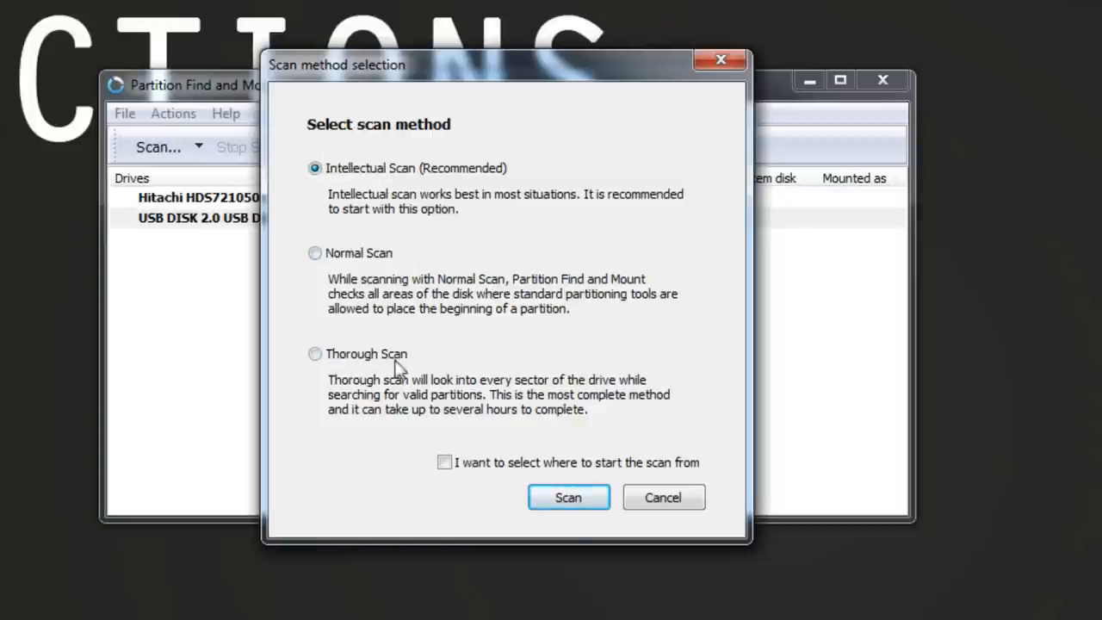
{"action": "left_click", "coordinate": [315, 353]}
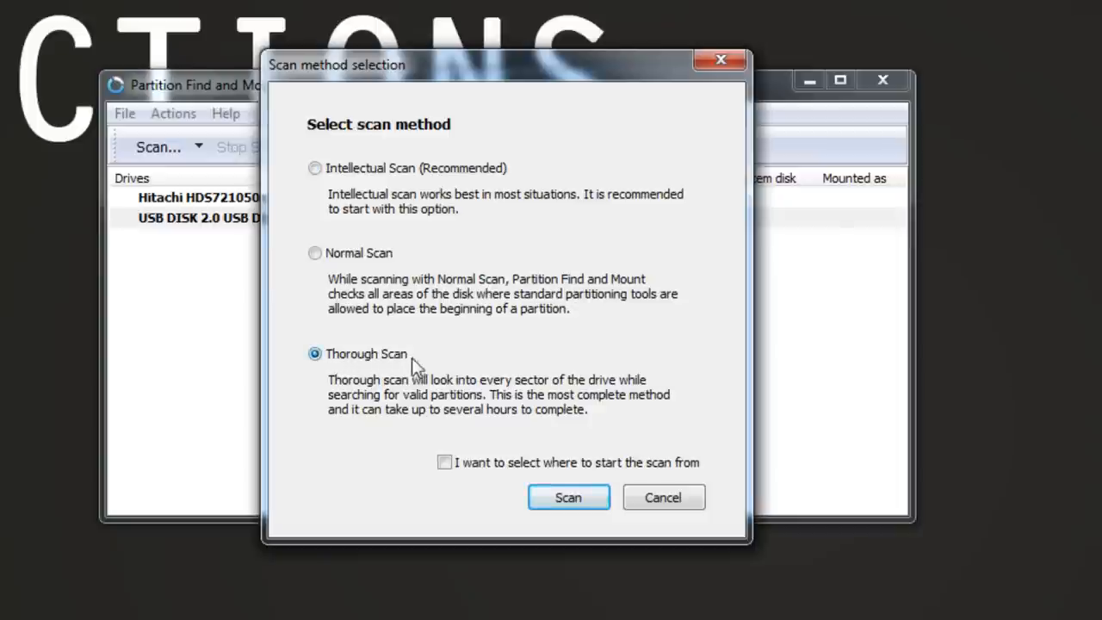
{"action": "mouse_move", "coordinate": [405, 411]}
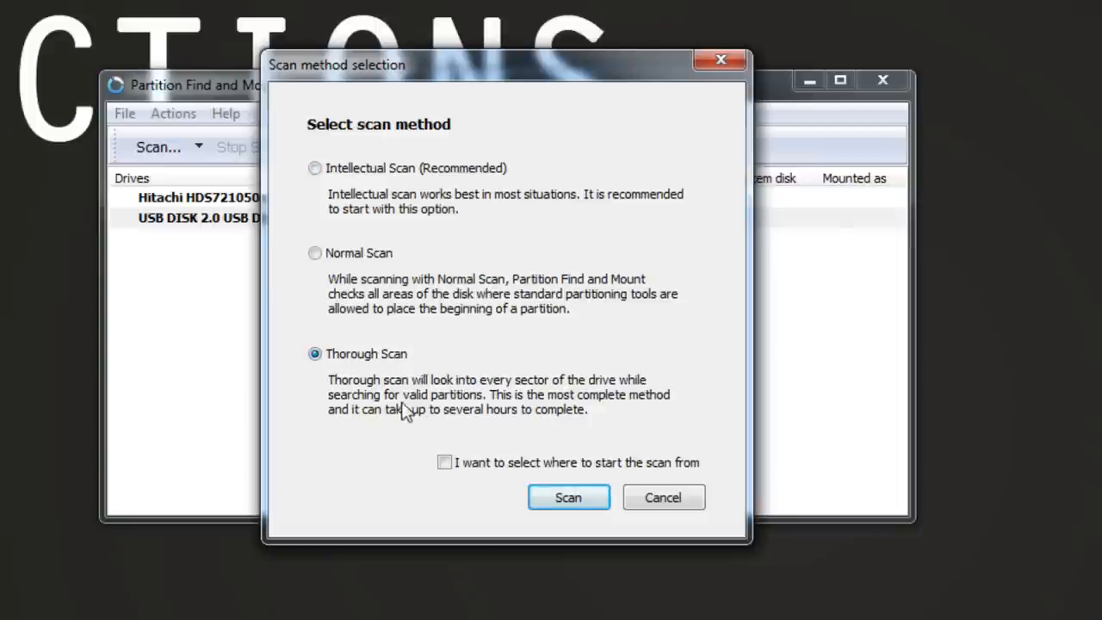
{"action": "mouse_move", "coordinate": [469, 412]}
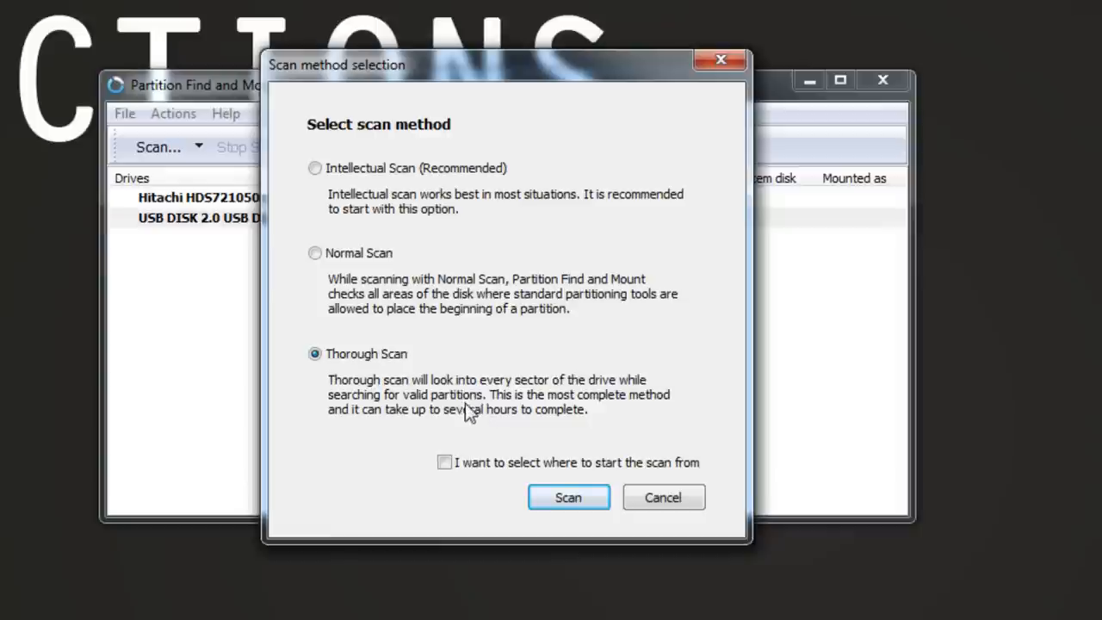
{"action": "mouse_move", "coordinate": [506, 383]}
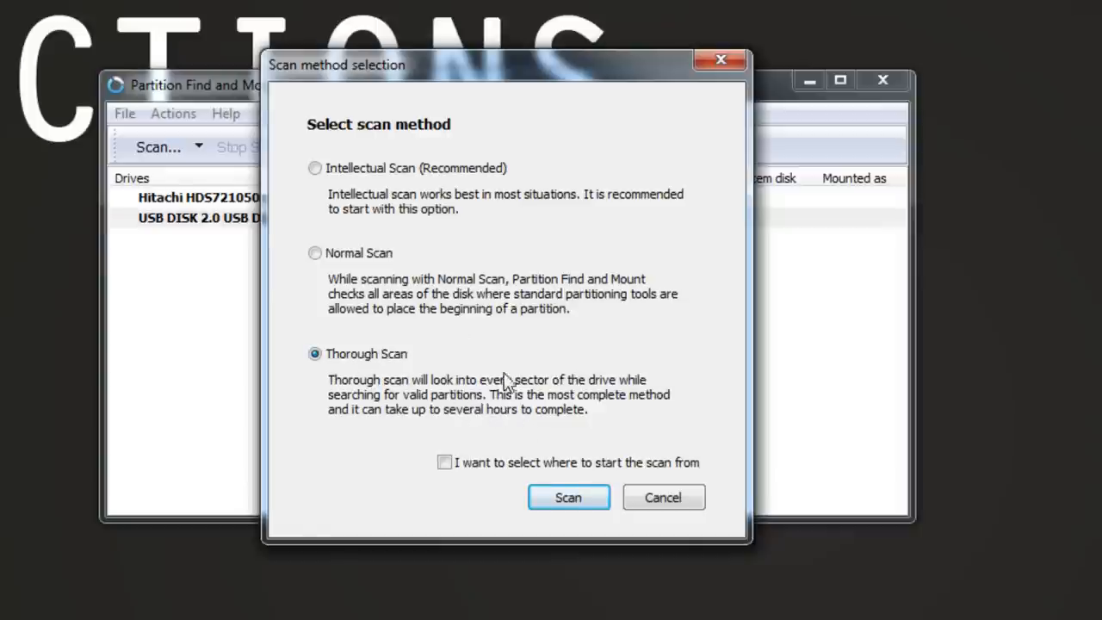
{"action": "mouse_move", "coordinate": [471, 398]}
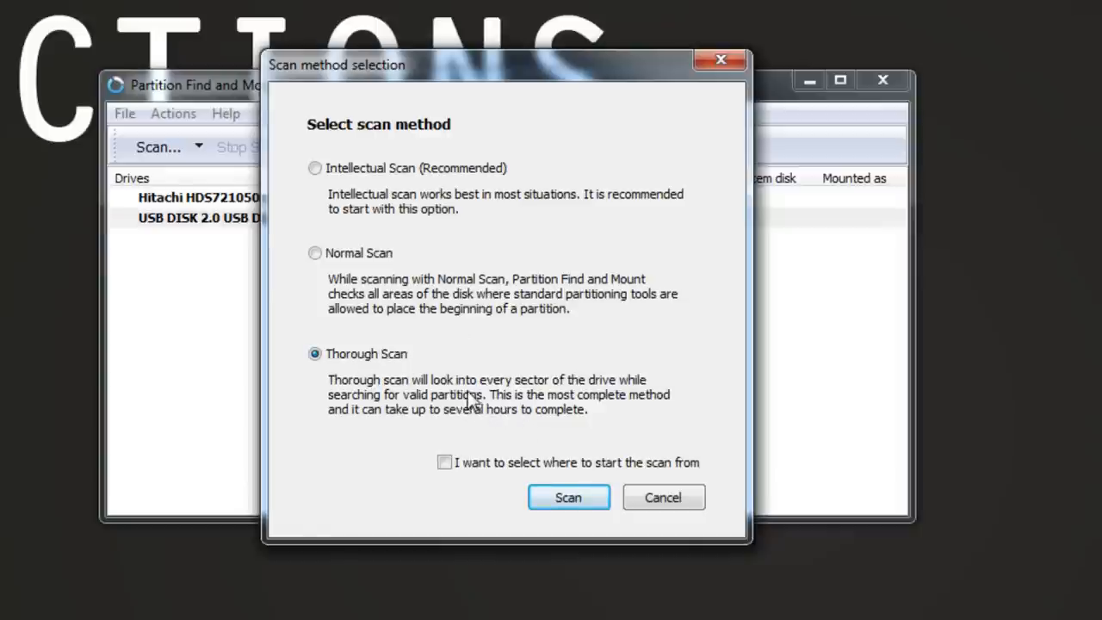
{"action": "mouse_move", "coordinate": [442, 410]}
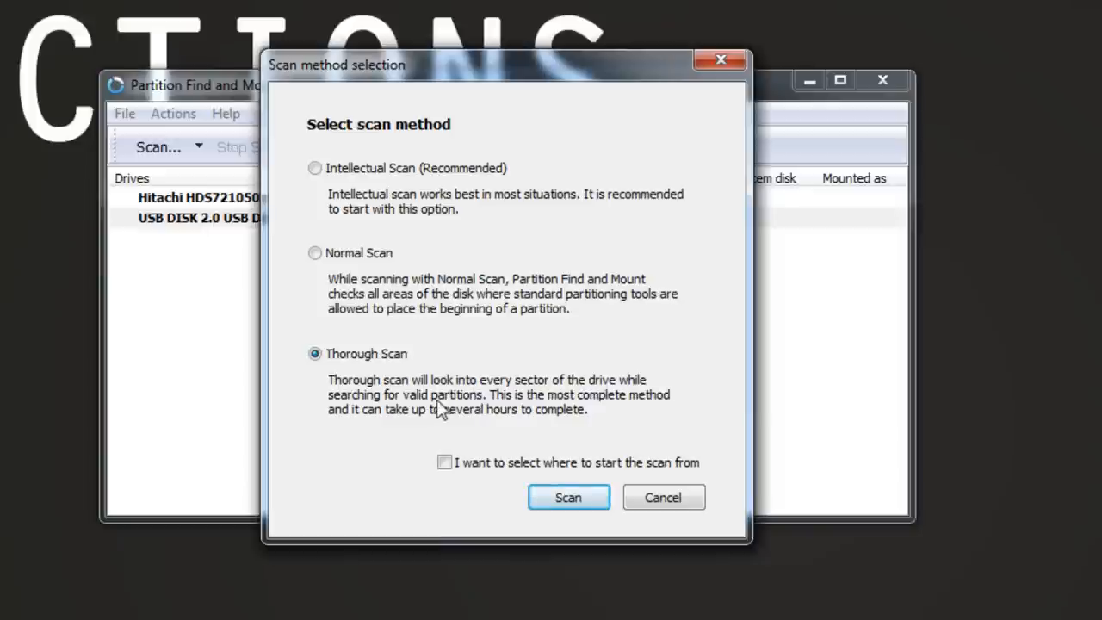
{"action": "mouse_move", "coordinate": [461, 398]}
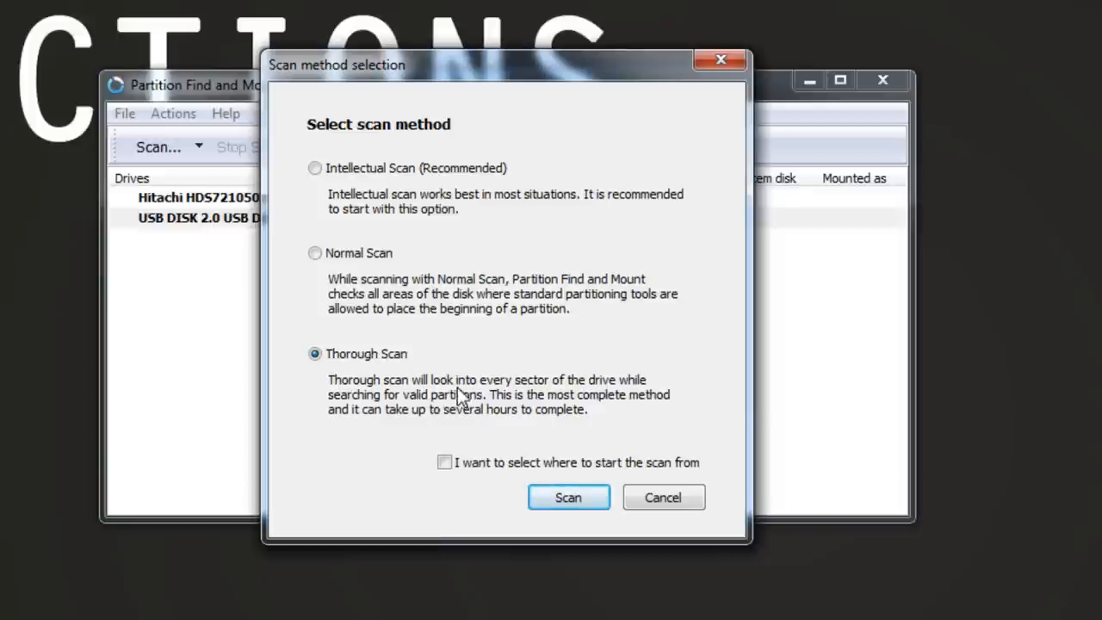
{"action": "mouse_move", "coordinate": [381, 272]}
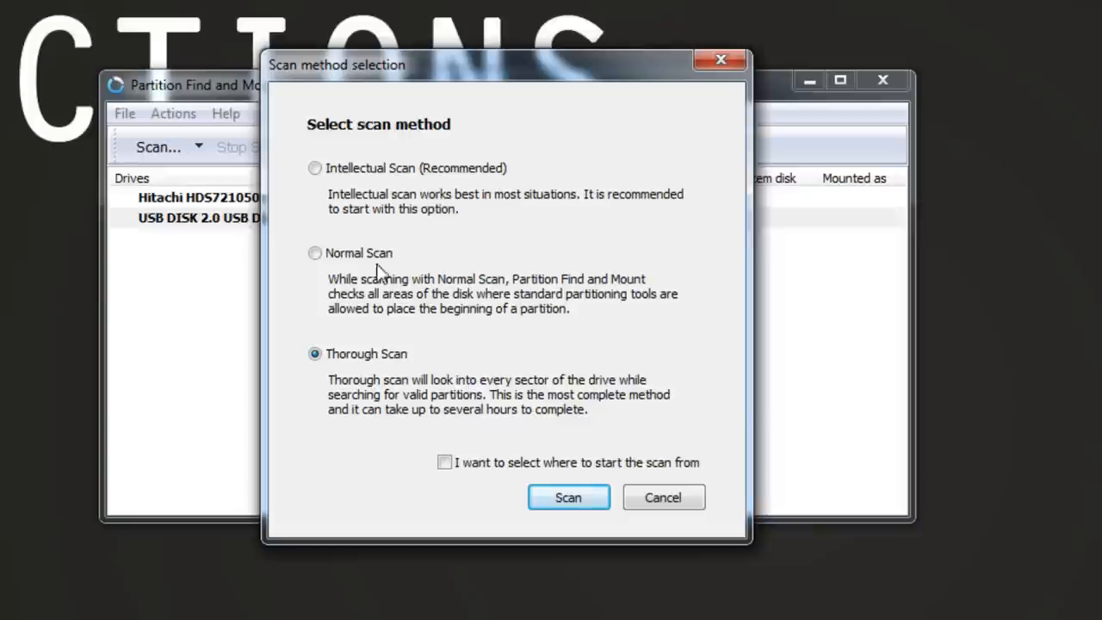
{"action": "left_click", "coordinate": [315, 168]}
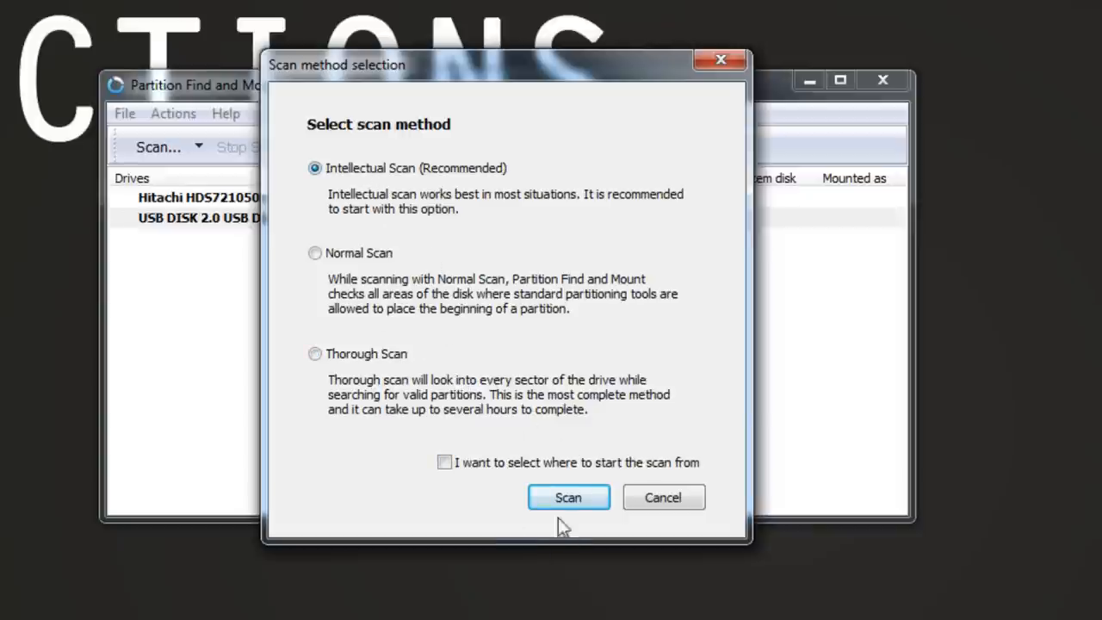
Step: Scan the USB disk, then close the notice reporting no partitions found
{"action": "left_click", "coordinate": [567, 497]}
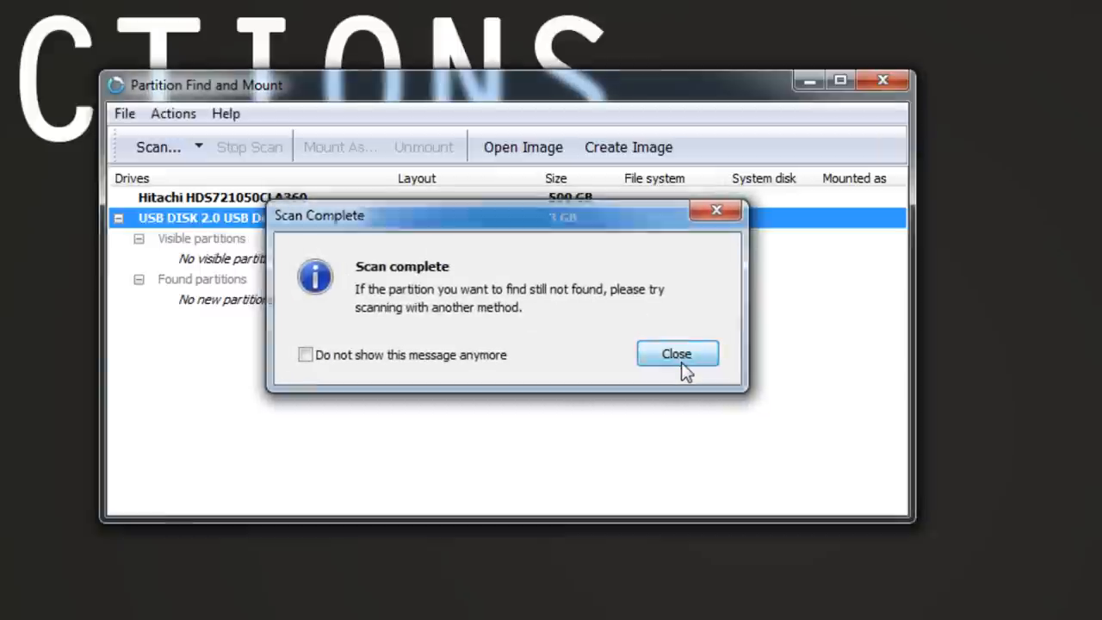
{"action": "left_click", "coordinate": [676, 353]}
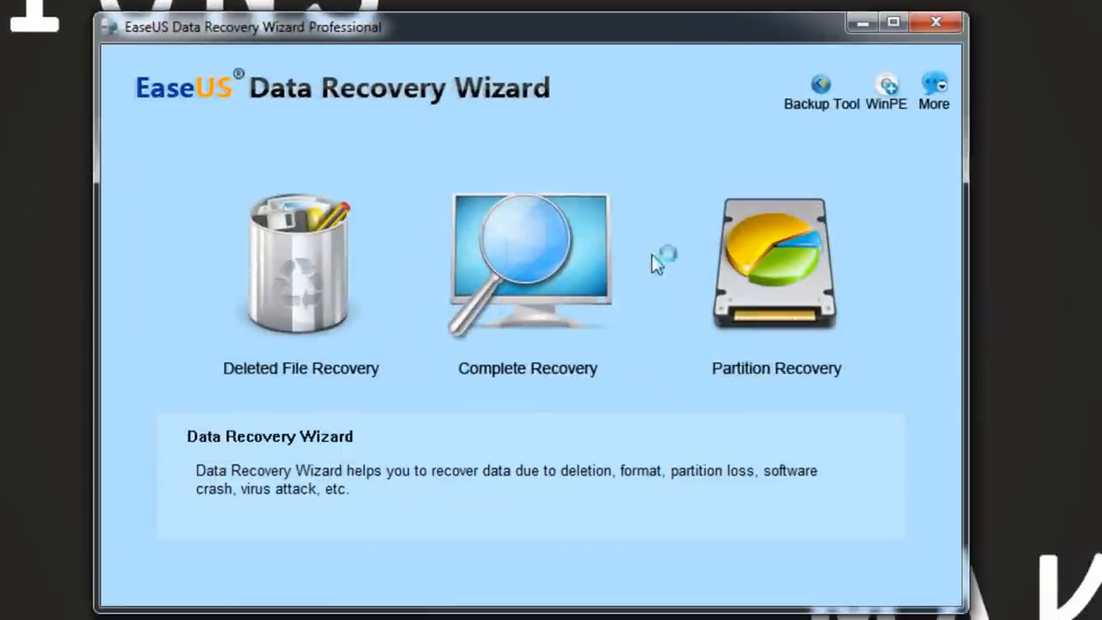
{"action": "mouse_move", "coordinate": [302, 250]}
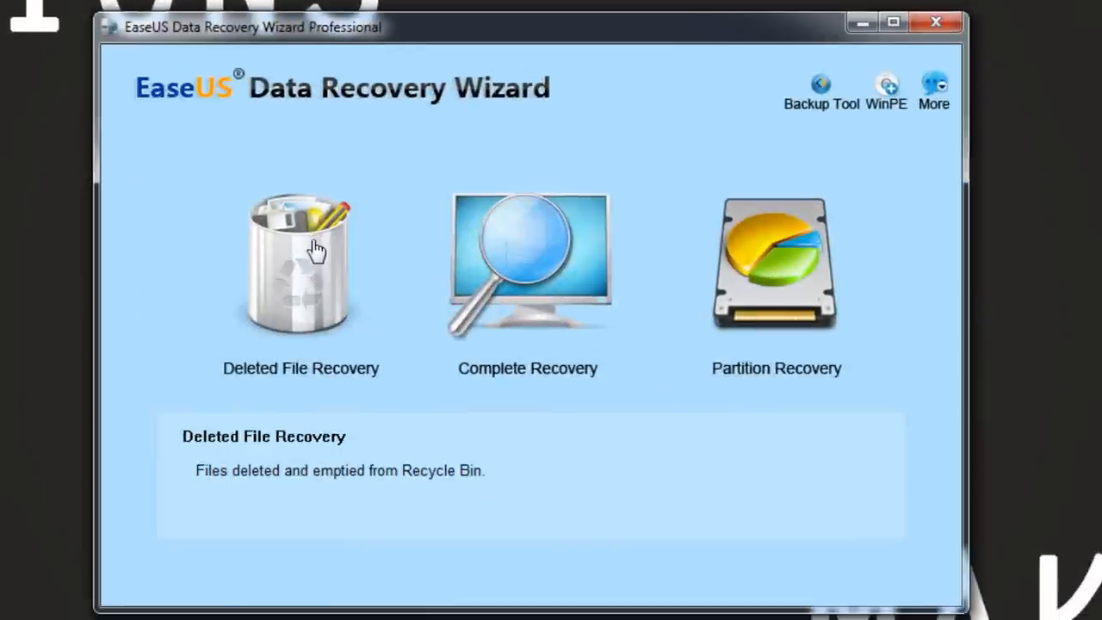
{"action": "mouse_move", "coordinate": [291, 285]}
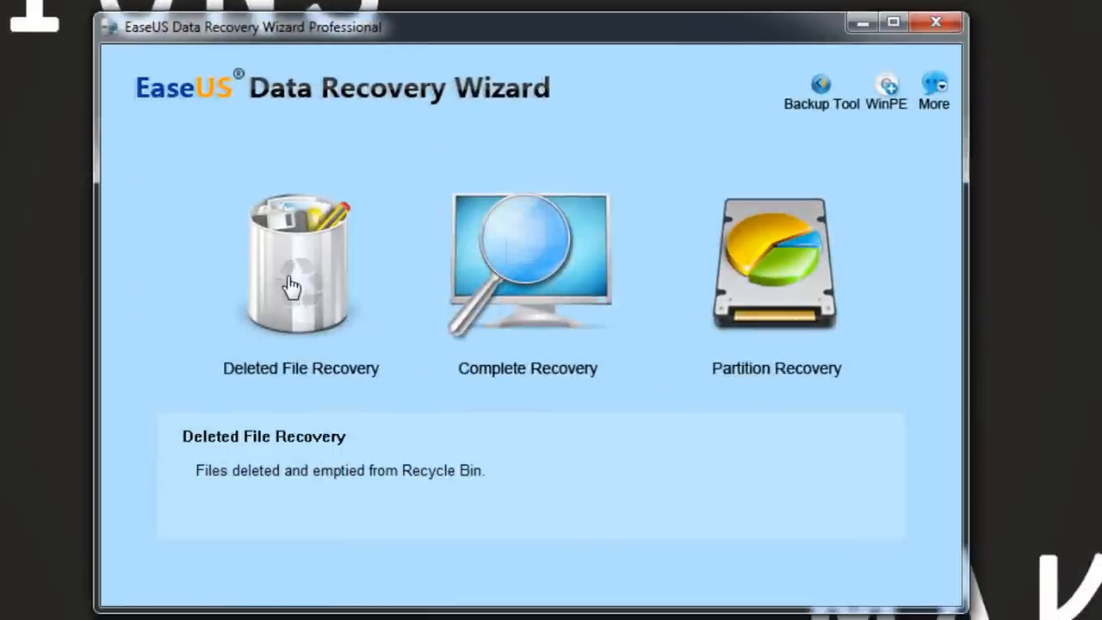
{"action": "mouse_move", "coordinate": [301, 292]}
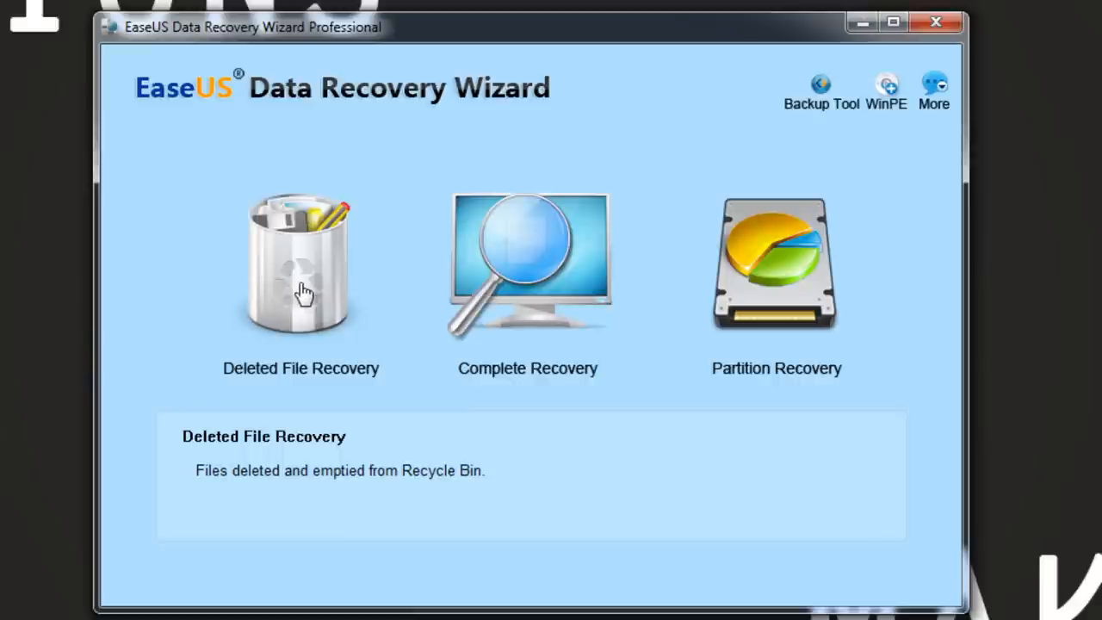
{"action": "mouse_move", "coordinate": [308, 308]}
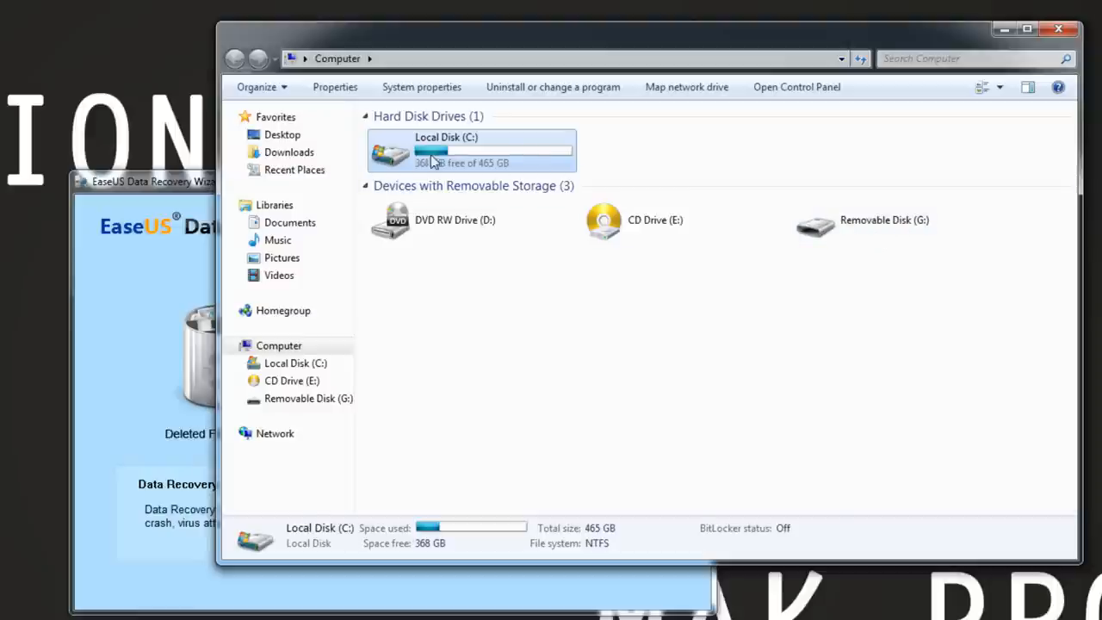
{"action": "mouse_move", "coordinate": [470, 153]}
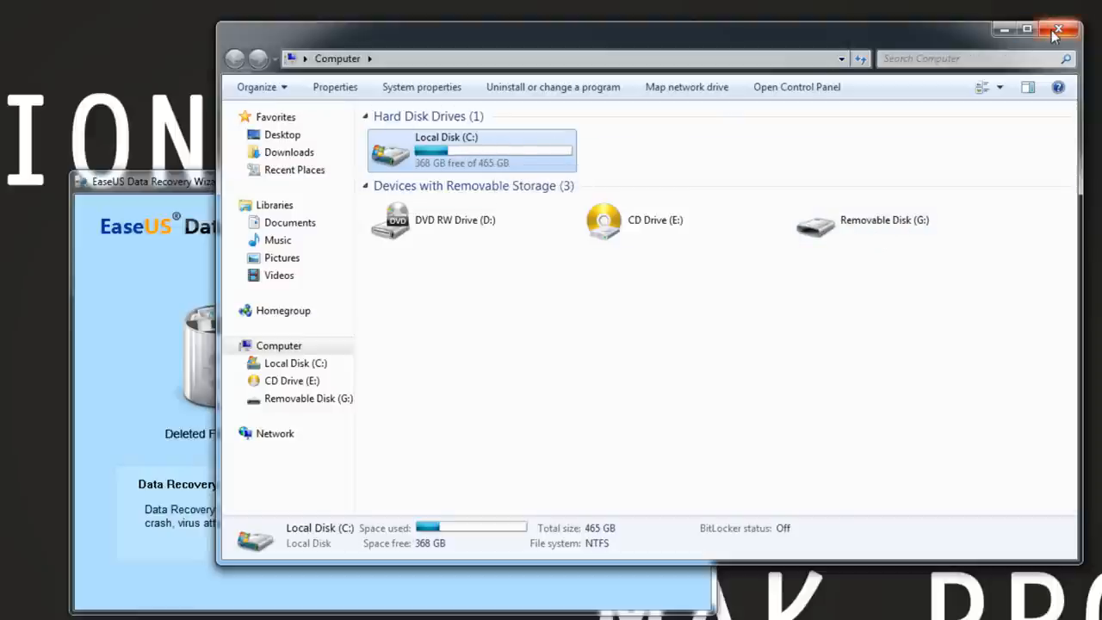
Step: Close the Computer window showing Removable Disk (G:)
{"action": "left_click", "coordinate": [1058, 30]}
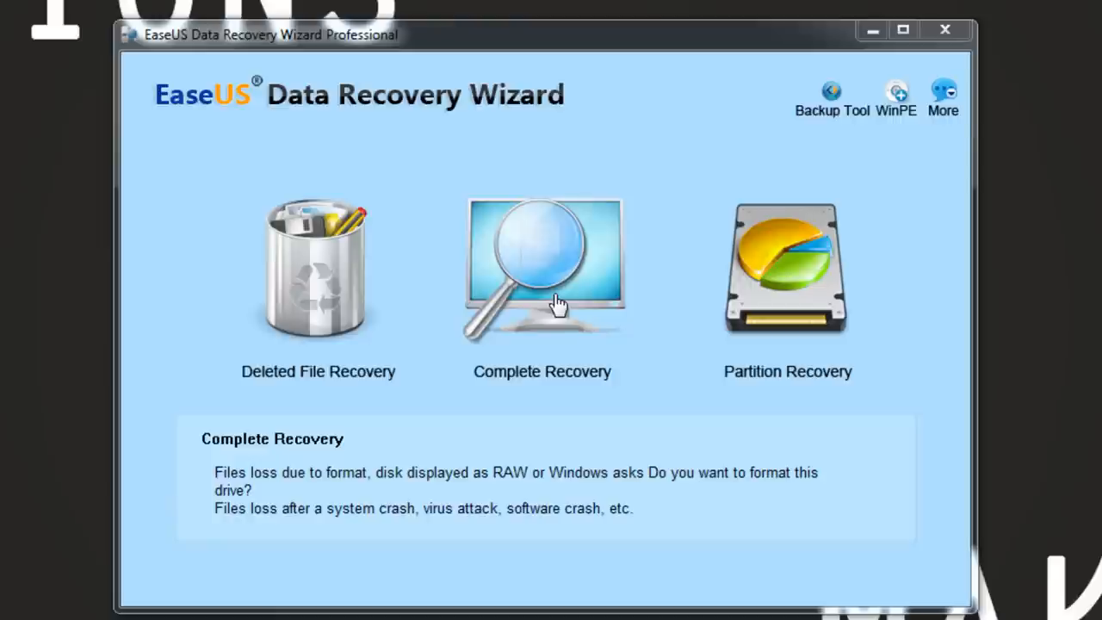
{"action": "mouse_move", "coordinate": [568, 274]}
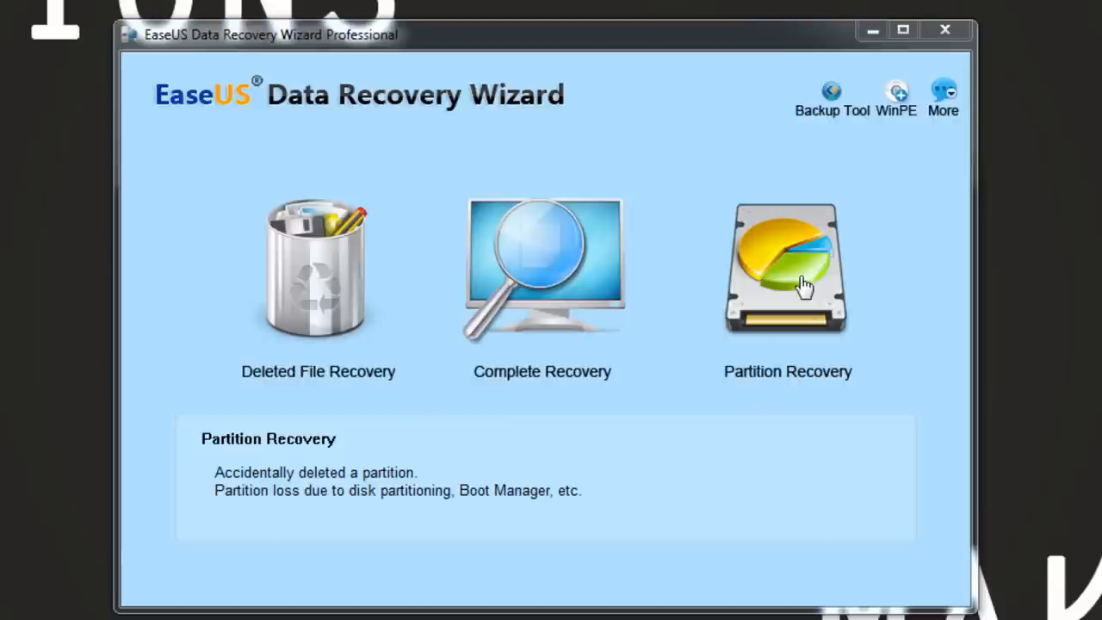
Step: Choose Partition Recovery on the EaseUS Data Recovery Wizard home screen
{"action": "left_click", "coordinate": [786, 269]}
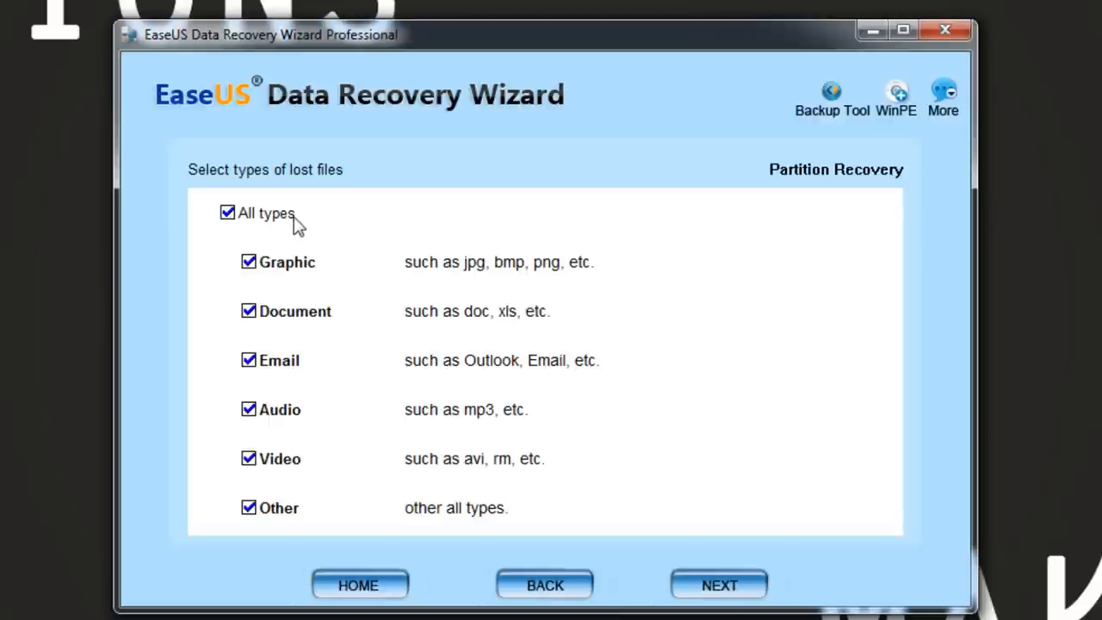
{"action": "mouse_move", "coordinate": [308, 256]}
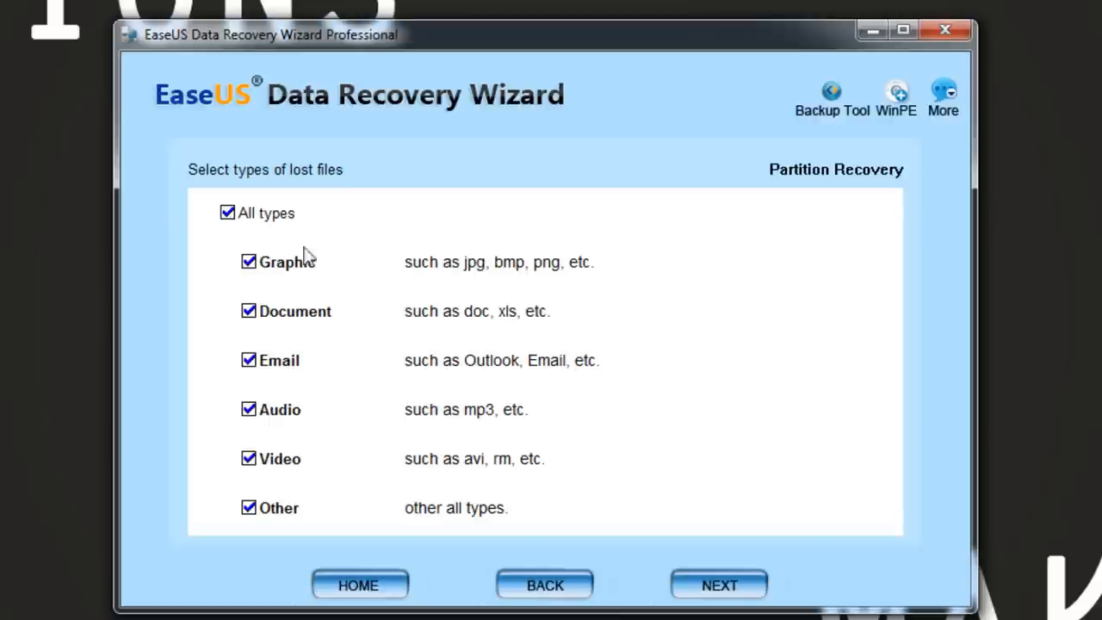
{"action": "mouse_move", "coordinate": [670, 582]}
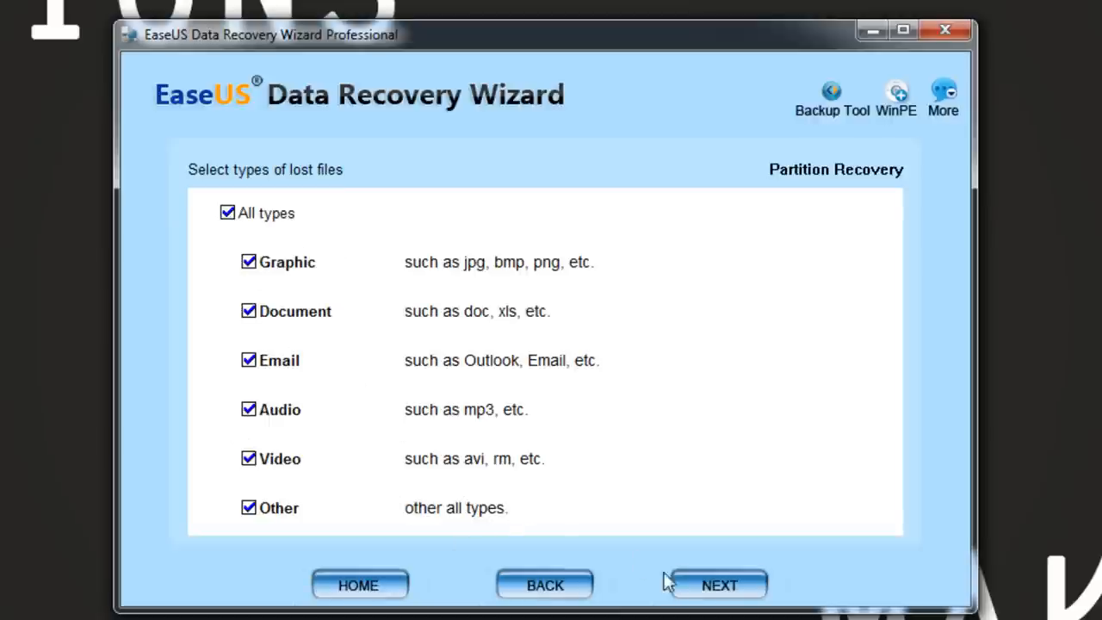
Step: Keep All file types checked and continue to disk selection
{"action": "left_click", "coordinate": [718, 584]}
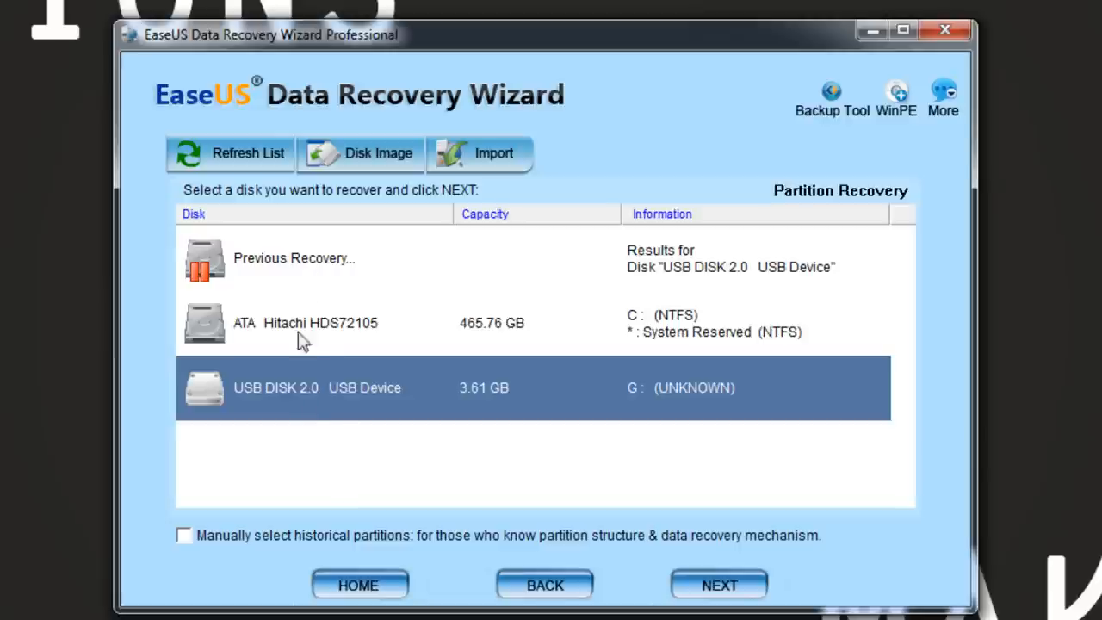
{"action": "mouse_move", "coordinate": [312, 390]}
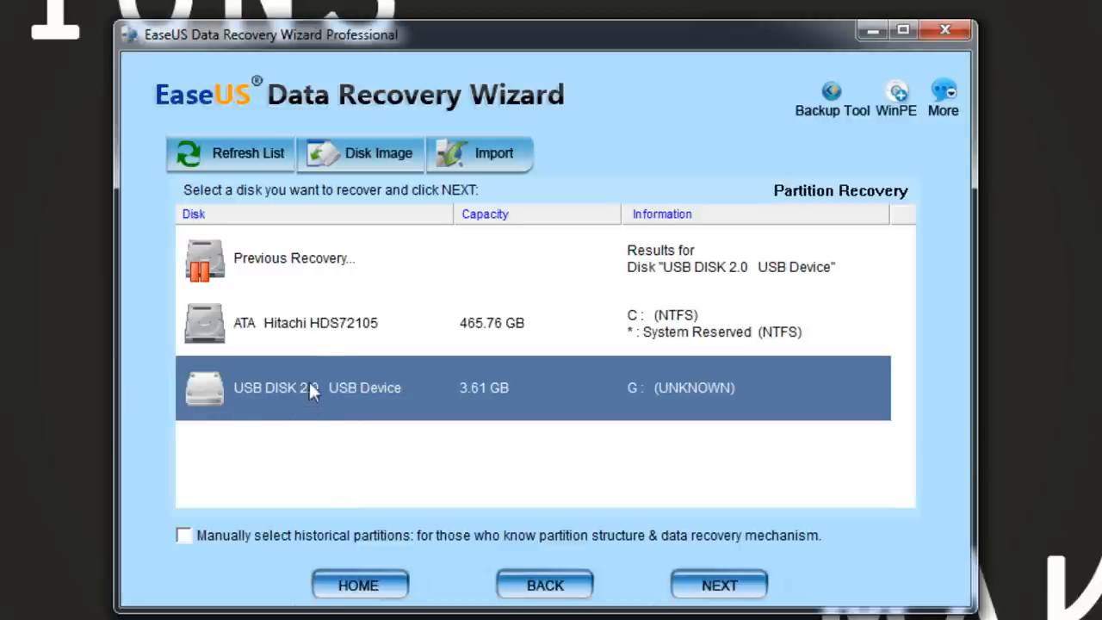
{"action": "mouse_move", "coordinate": [198, 579]}
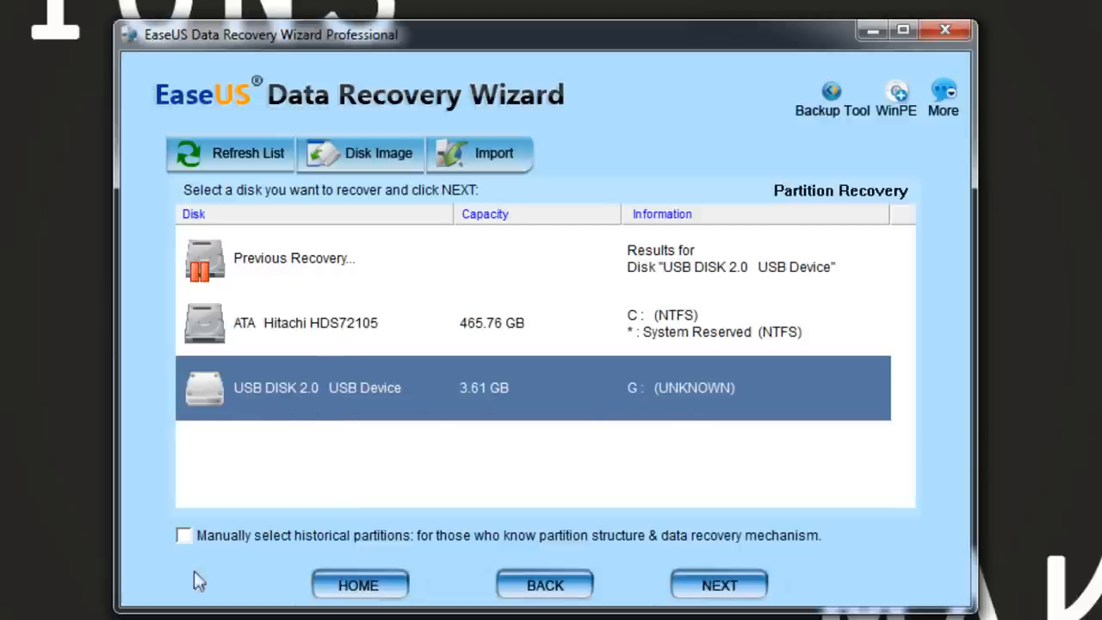
{"action": "mouse_move", "coordinate": [637, 336]}
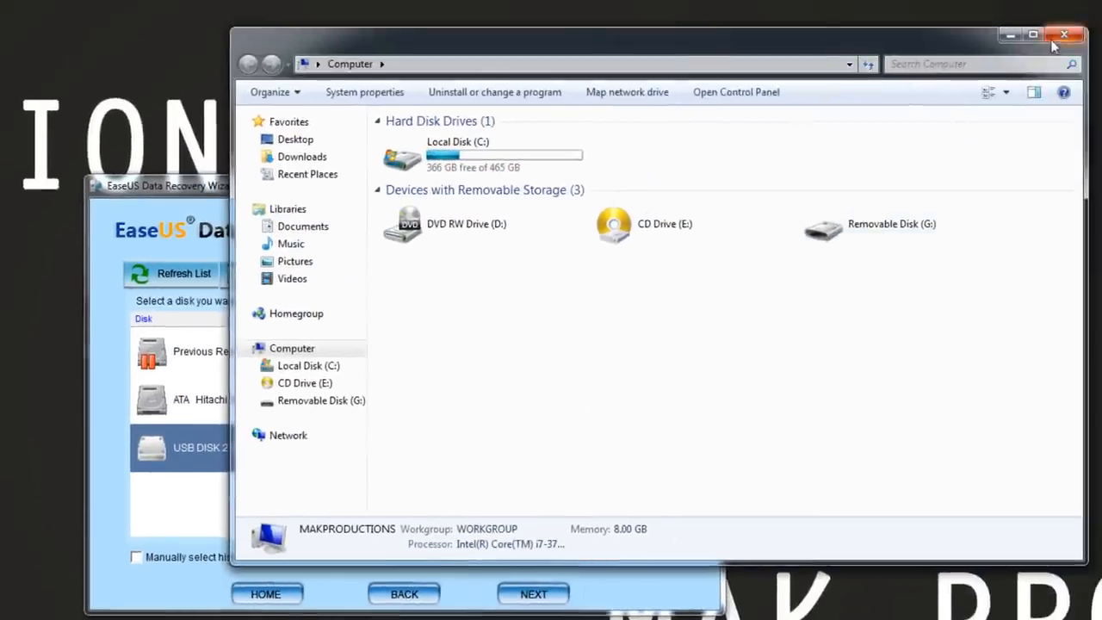
Step: Close the Computer window and start Intelligent Searching of the 3.61 GB USB DISK 2.0 (G:)
{"action": "left_click", "coordinate": [1063, 35]}
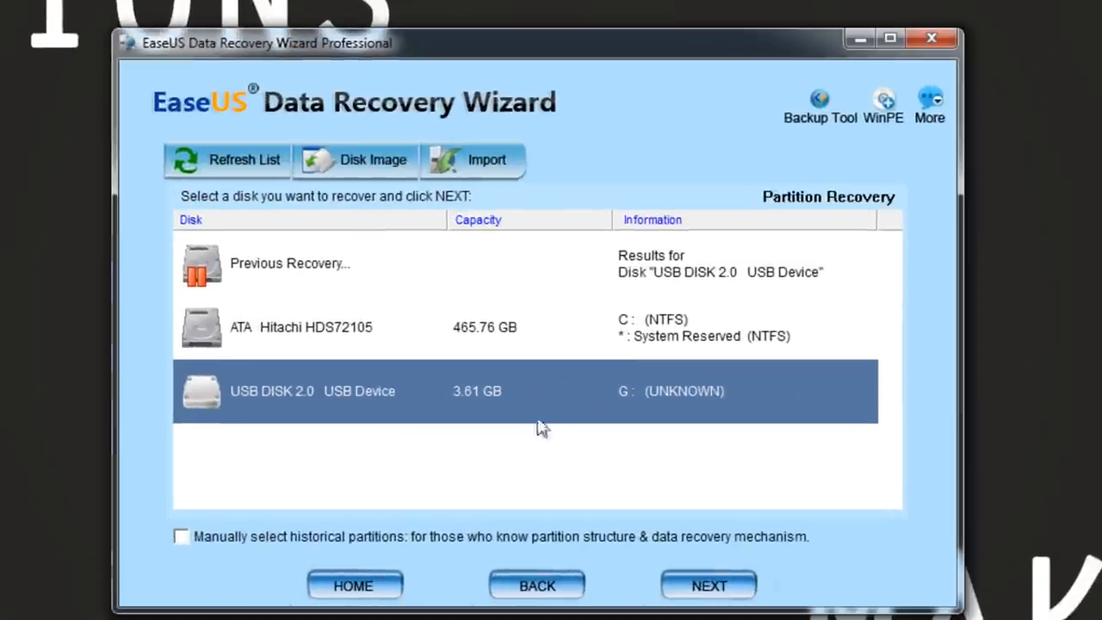
{"action": "left_click", "coordinate": [708, 585]}
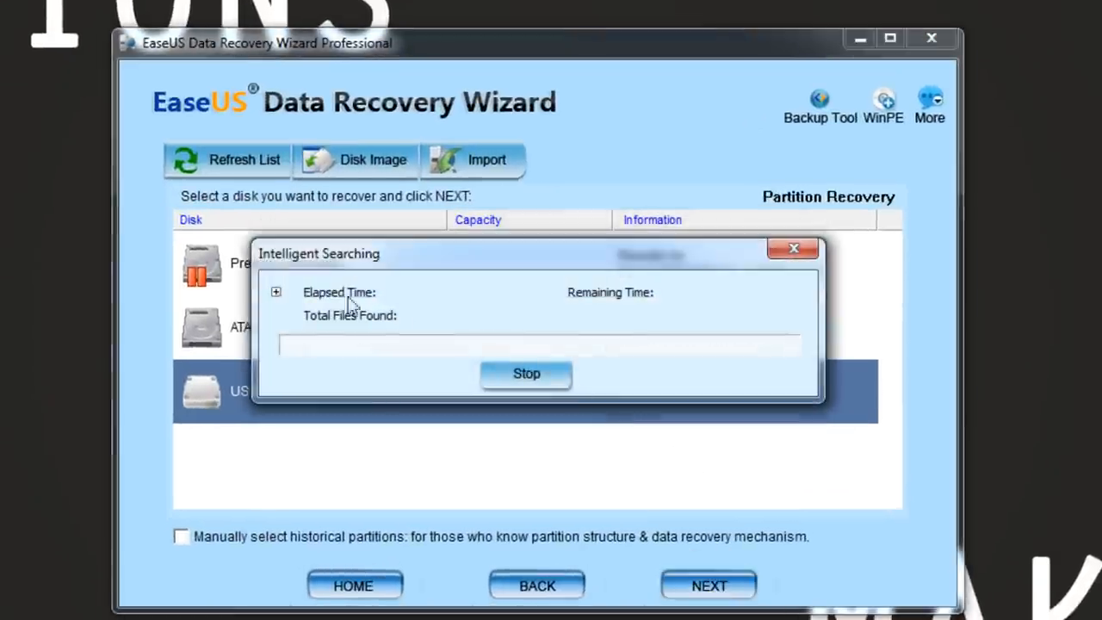